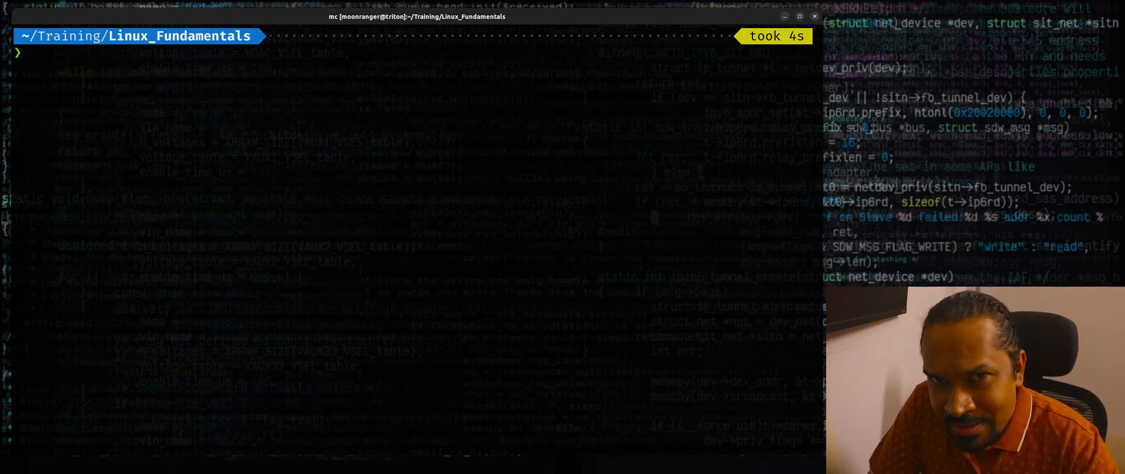
Start typing 'sudo apt inst' at the Linux_Fundamentals shell prompt
{"action": "type", "text": "sudo apt inst"}
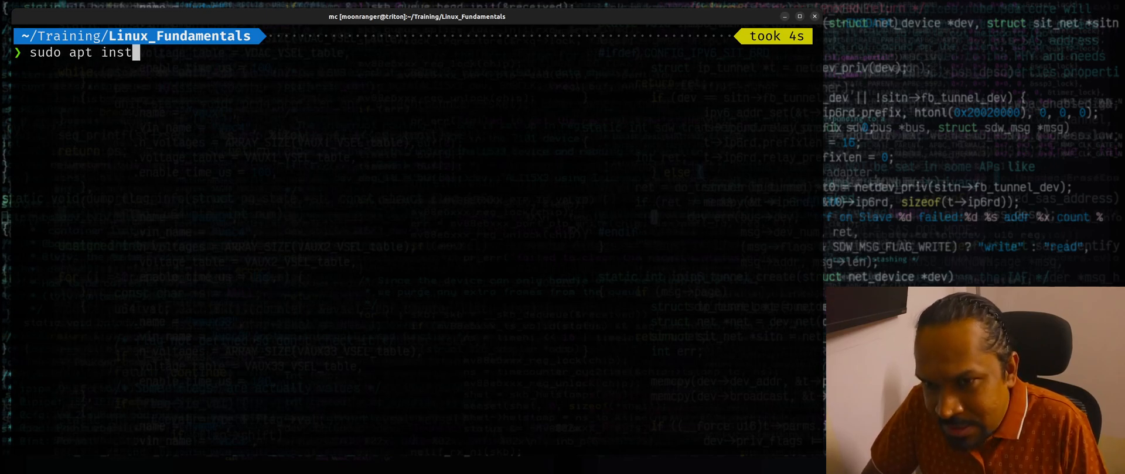
Run 'sudo apt install mc' (already newest) and type mc at the prompt
{"action": "key", "text": "Return"}
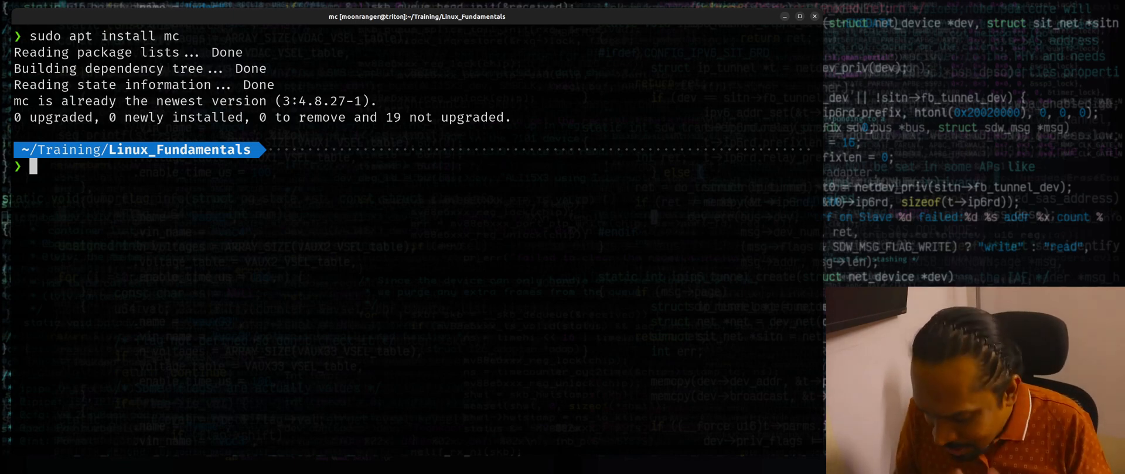
{"action": "type", "text": "mc"}
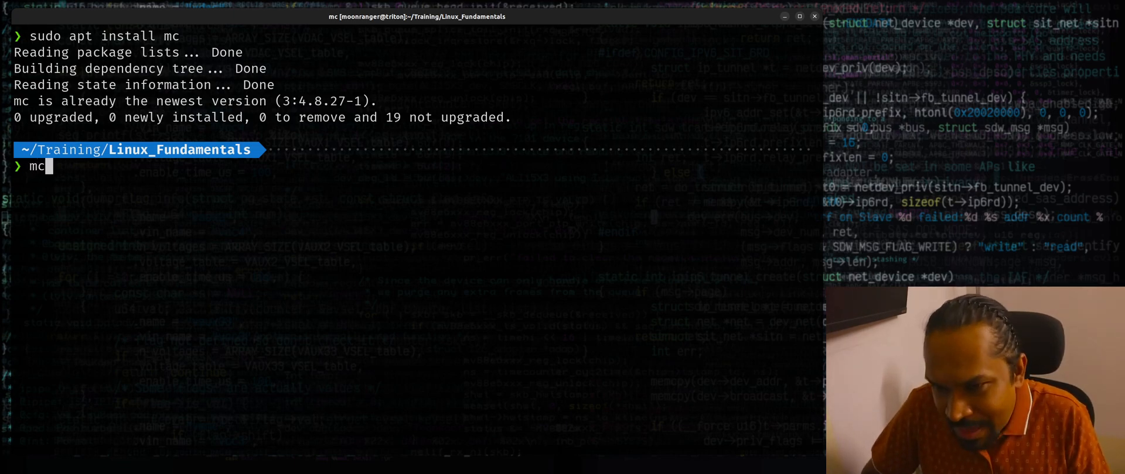
Launch Midnight Commander and point the right panel at the home directory (~)
{"action": "key", "text": "Return"}
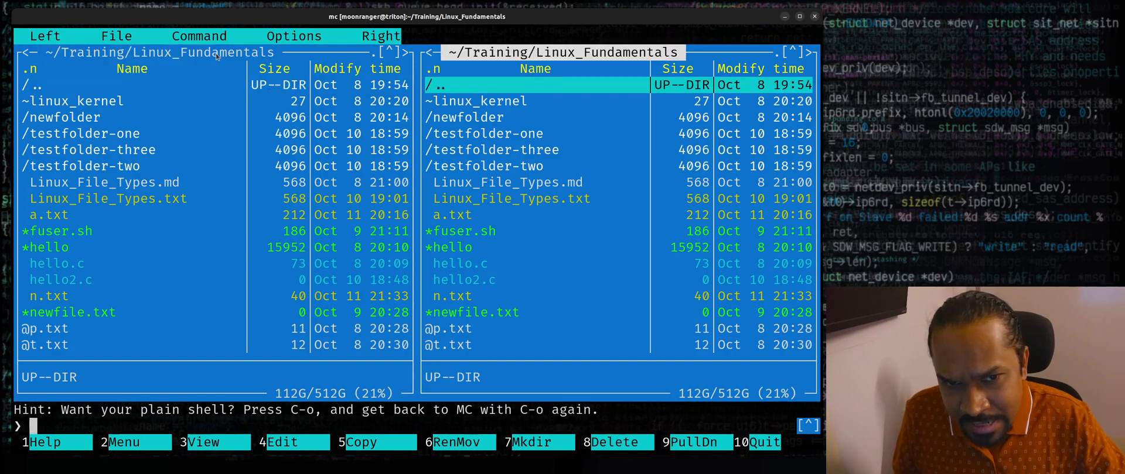
{"action": "left_click", "coordinate": [508, 182]}
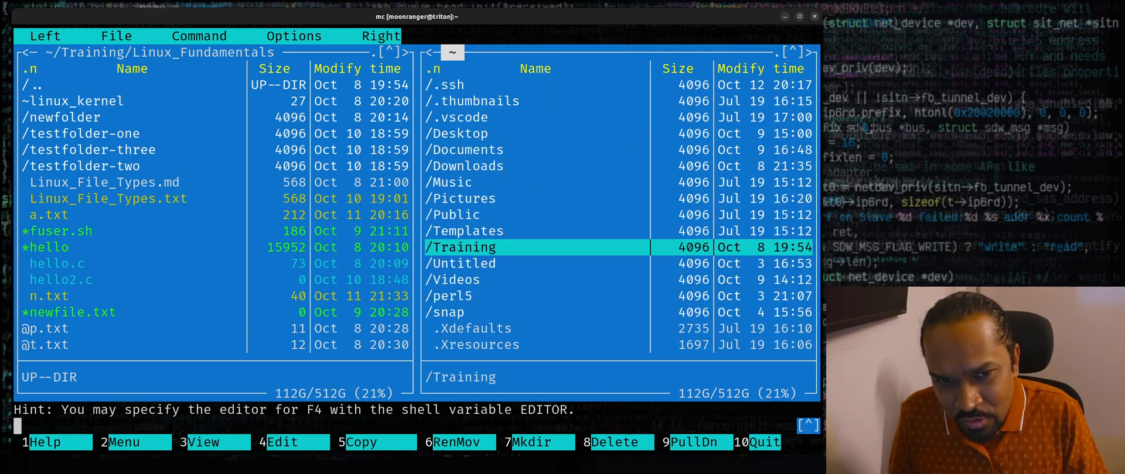
Browse the home directory listing, then bring up the F7 Mkdir prompt
{"action": "key", "text": "Down"}
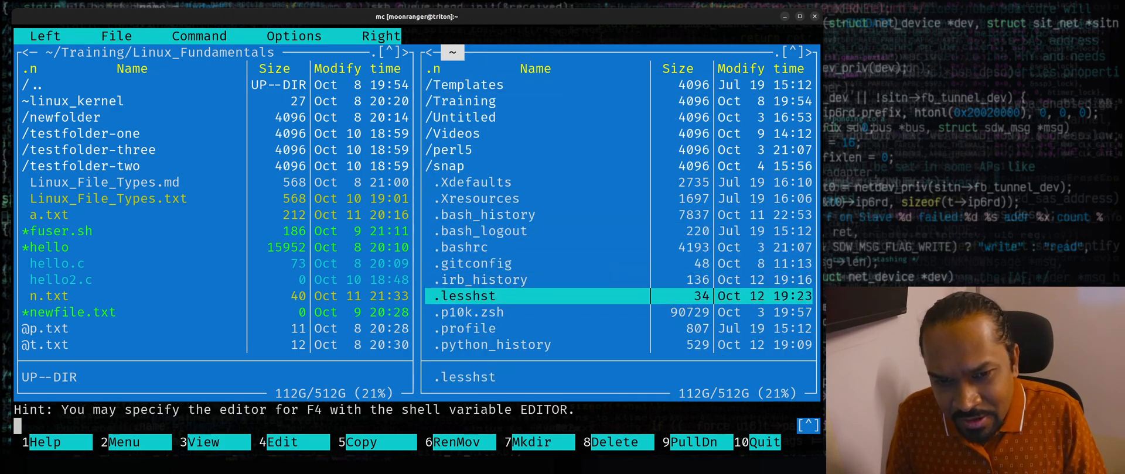
{"action": "scroll", "scroll_direction": "down", "scroll_amount": 3}
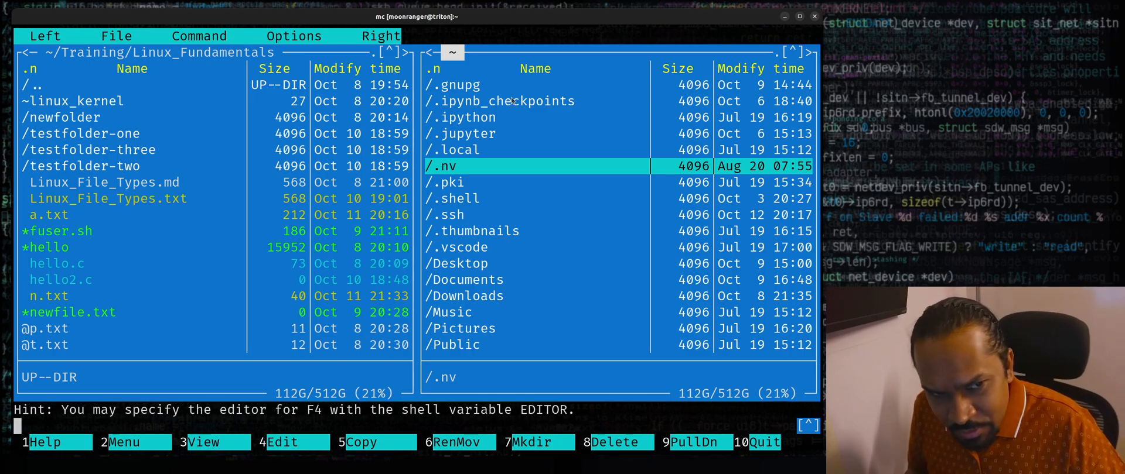
{"action": "mouse_move", "coordinate": [699, 102]}
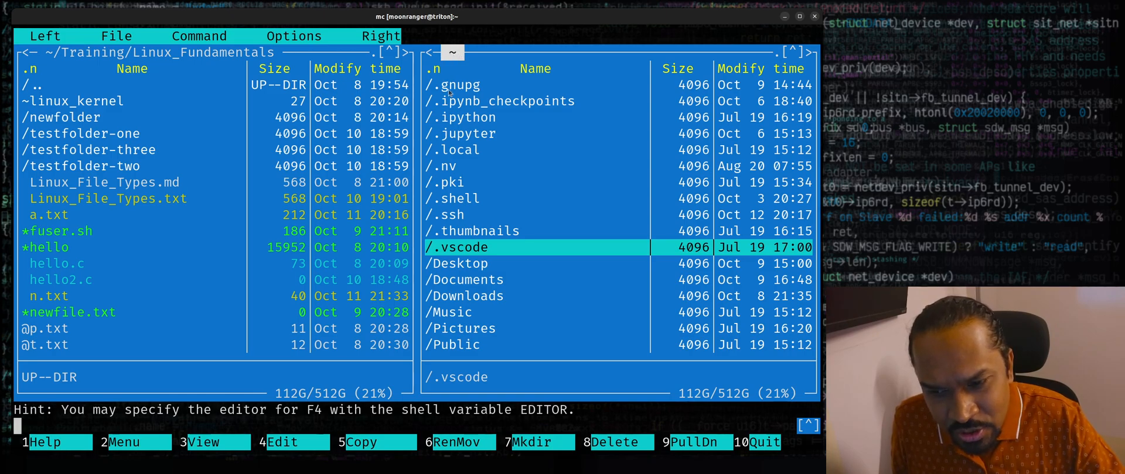
{"action": "key", "text": "Up"}
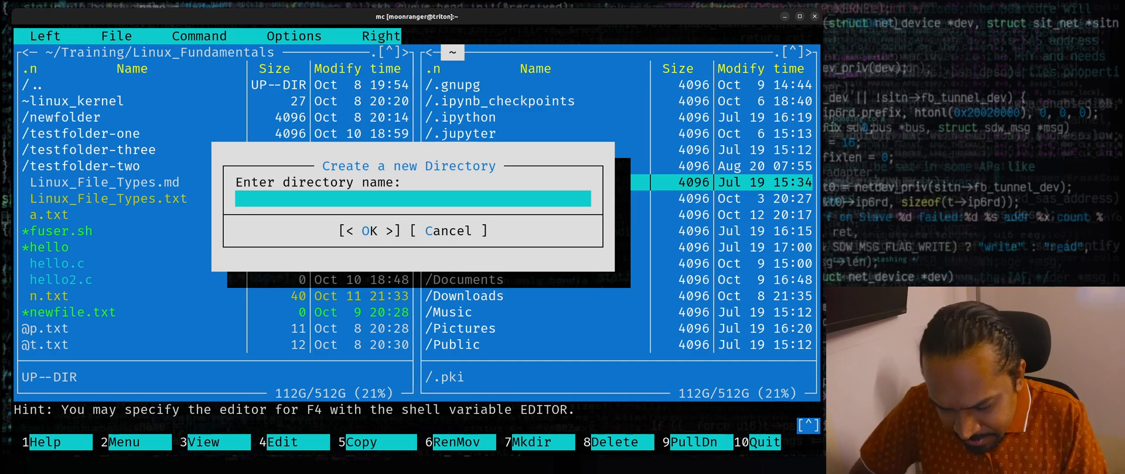
Create the 'testfolder-mc' directory and enter its empty listing
{"action": "type", "text": "testfolder"}
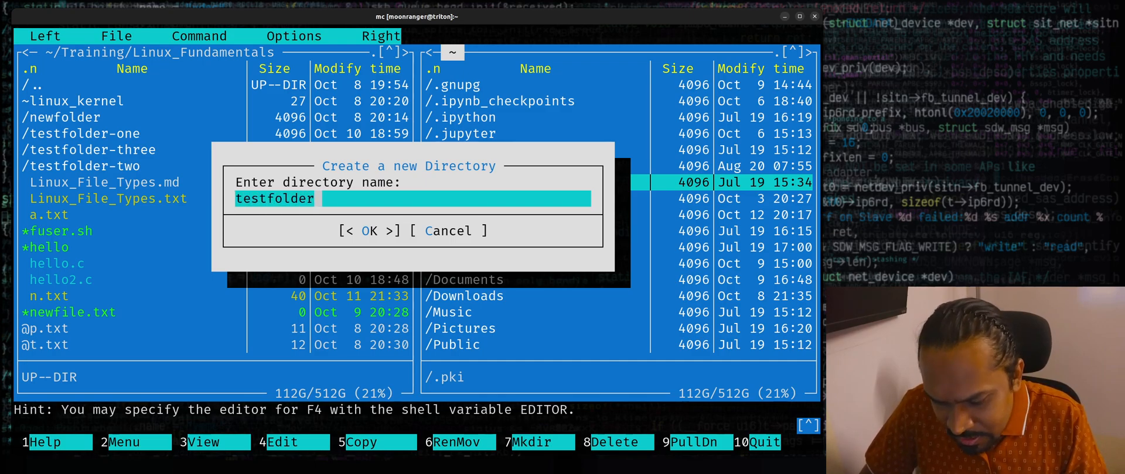
{"action": "type", "text": "-mc"}
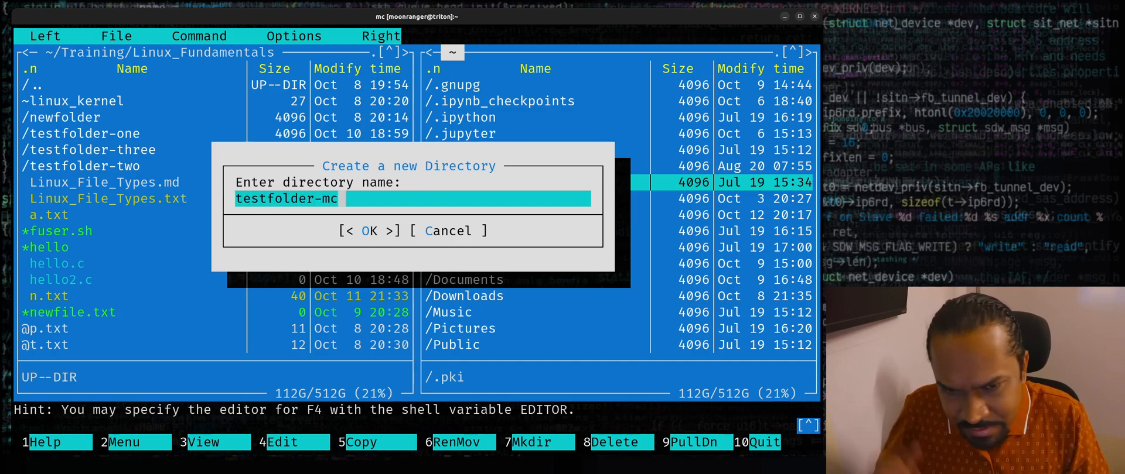
{"action": "left_click", "coordinate": [367, 230]}
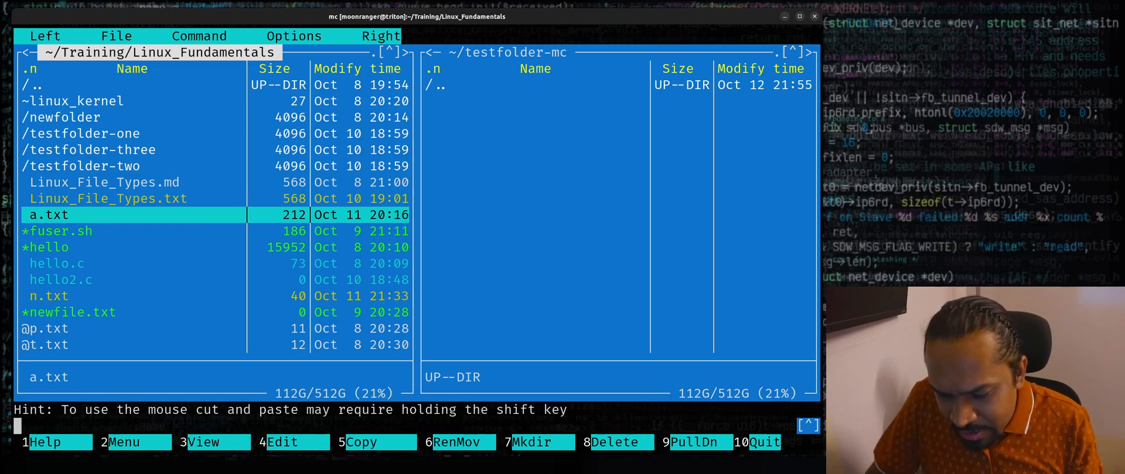
Copy a.txt from the left panel into testfolder-mc with F5
{"action": "left_click", "coordinate": [361, 443]}
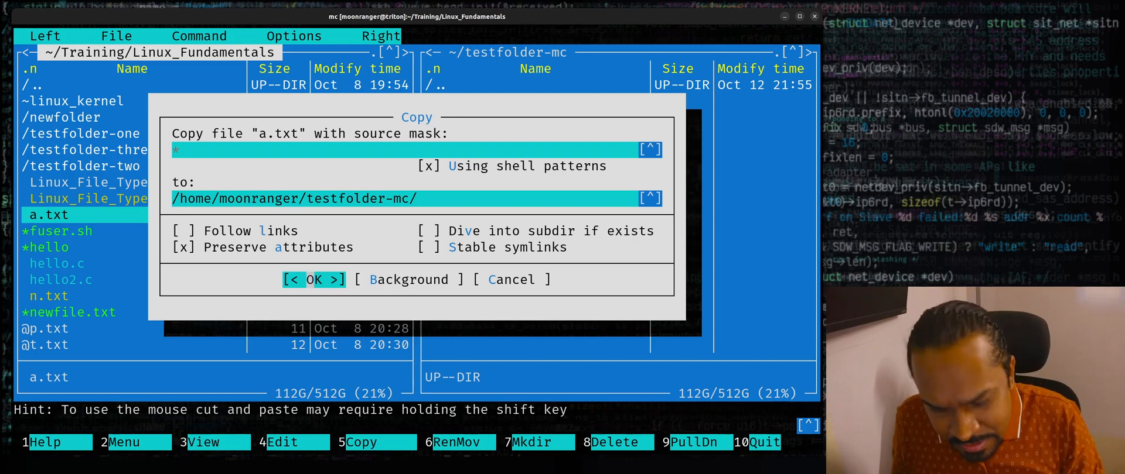
{"action": "left_click", "coordinate": [313, 280]}
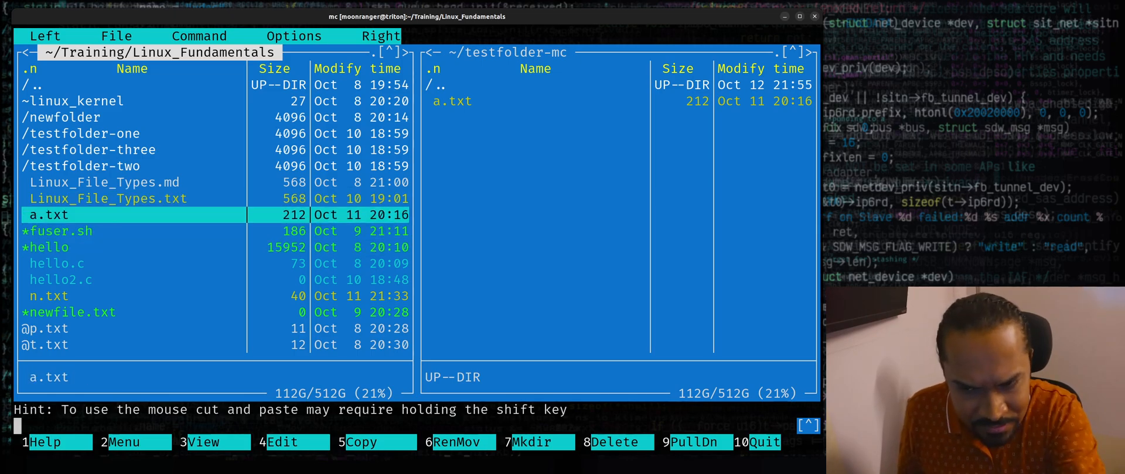
Mark fuser.sh, hello, hello.c, hello2.c, n.txt, newfile.txt and copy them to testfolder-mc
{"action": "key", "text": "Down"}
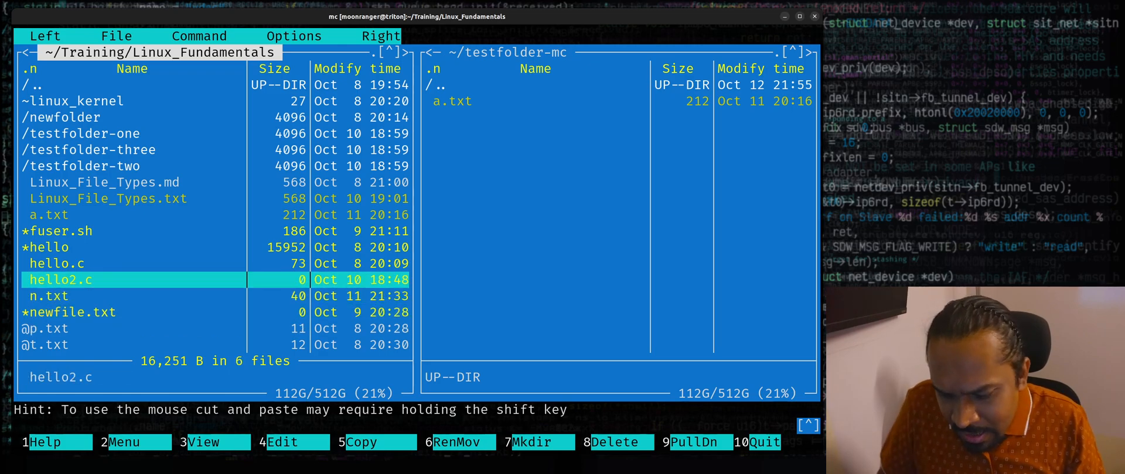
{"action": "left_click", "coordinate": [361, 442]}
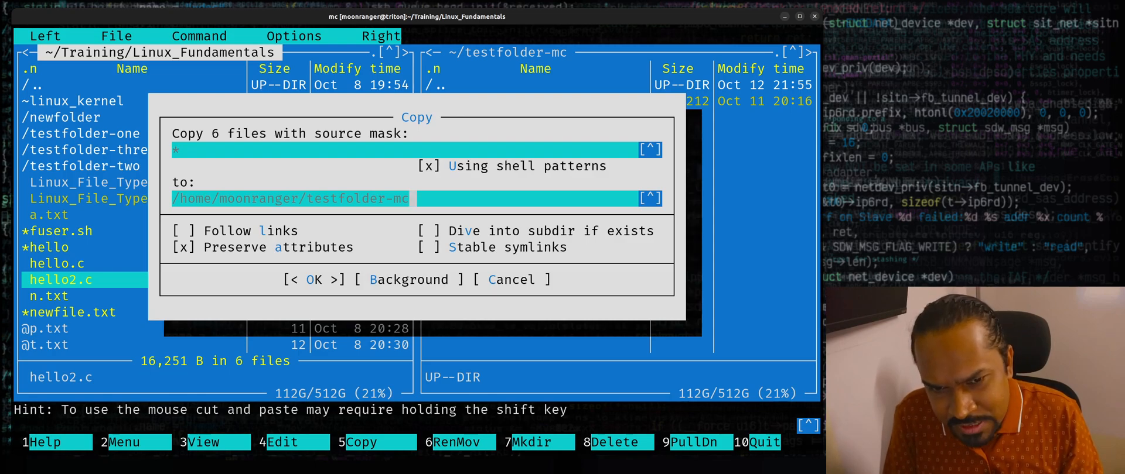
{"action": "left_click", "coordinate": [310, 279]}
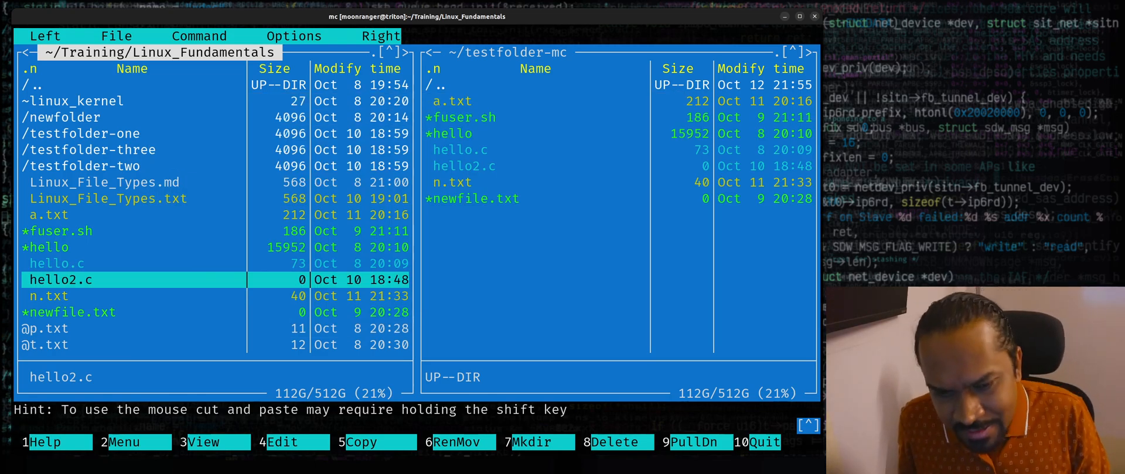
Open testfolder-mc's hello.c in the F4 editor, then save and exit
{"action": "left_click", "coordinate": [467, 117]}
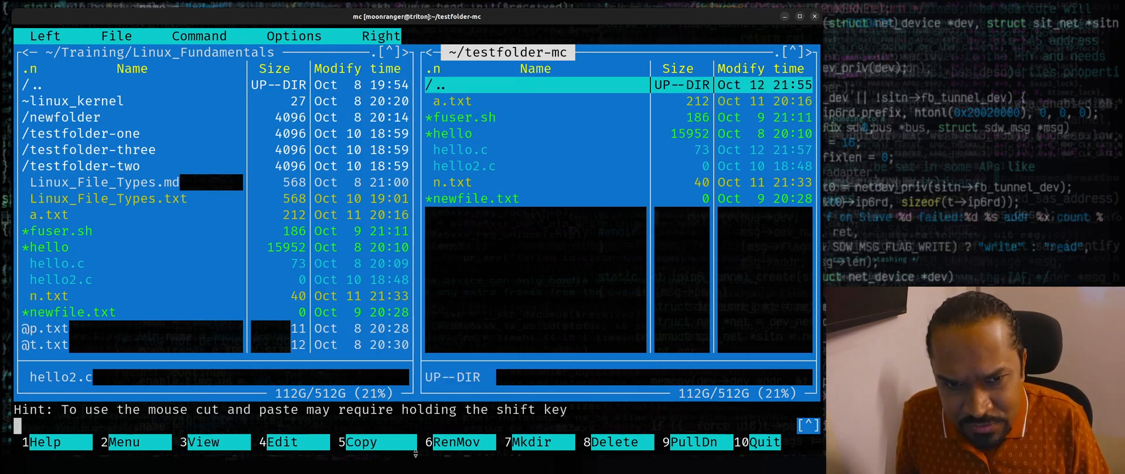
{"action": "left_click", "coordinate": [61, 279]}
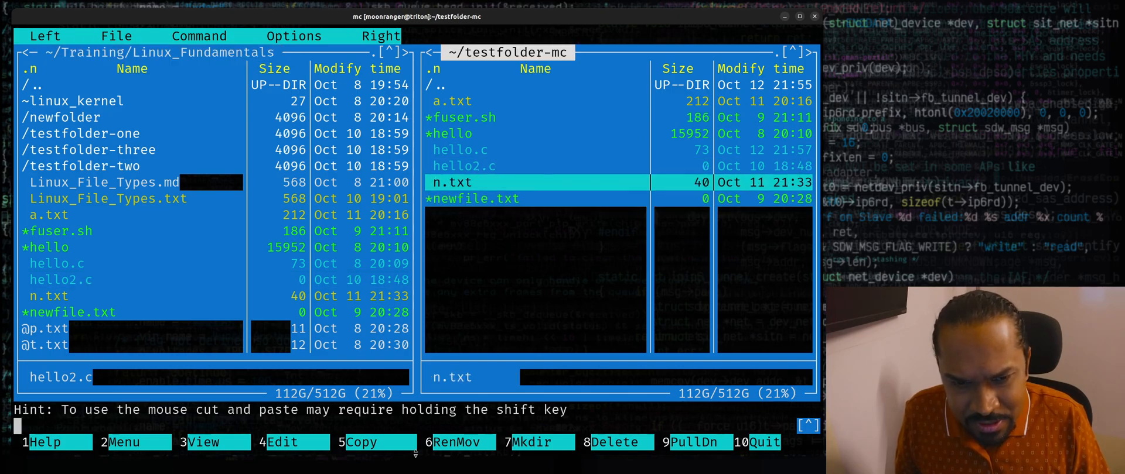
{"action": "key", "text": "Down"}
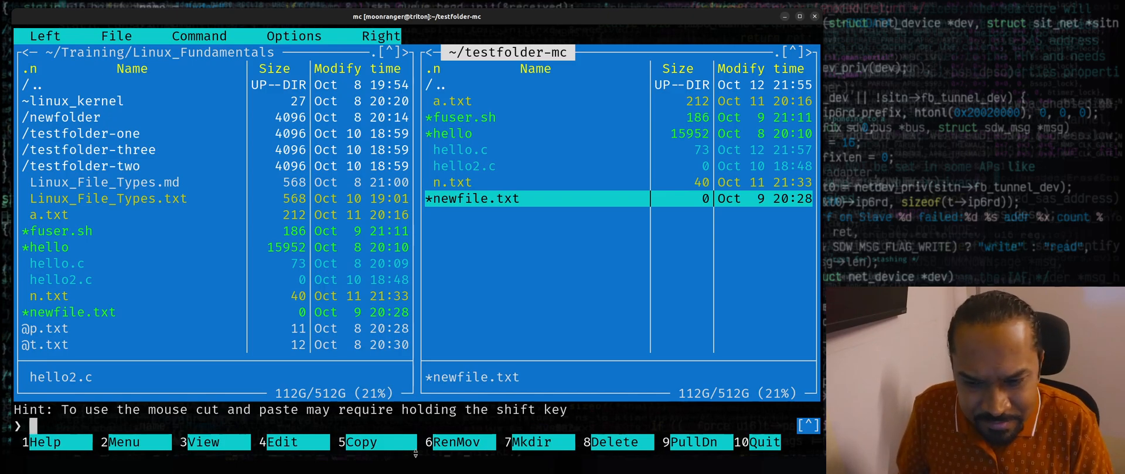
Clear stray command-line text and make the Linux_Fundamentals panel active
{"action": "type", "text": "kdsjfhjksdh"}
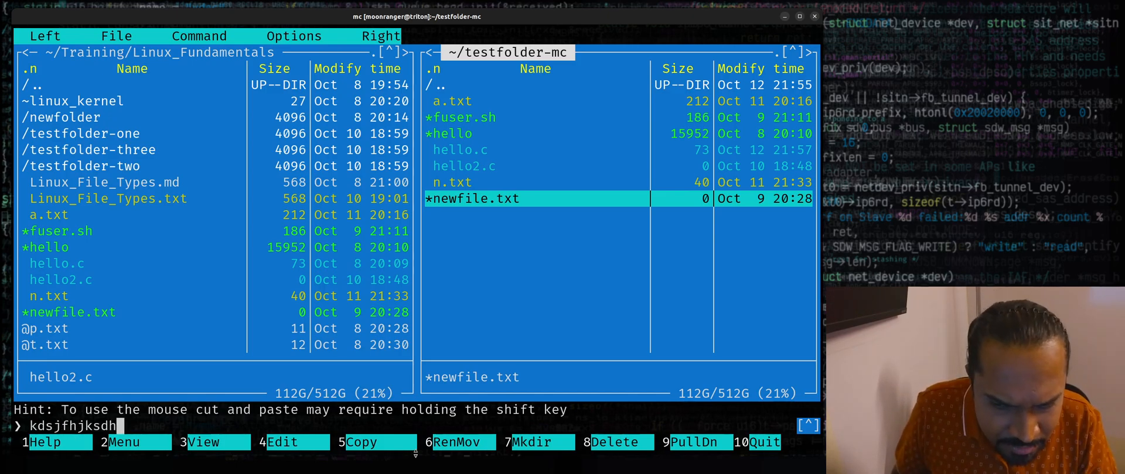
{"action": "key", "text": "BackSpace"}
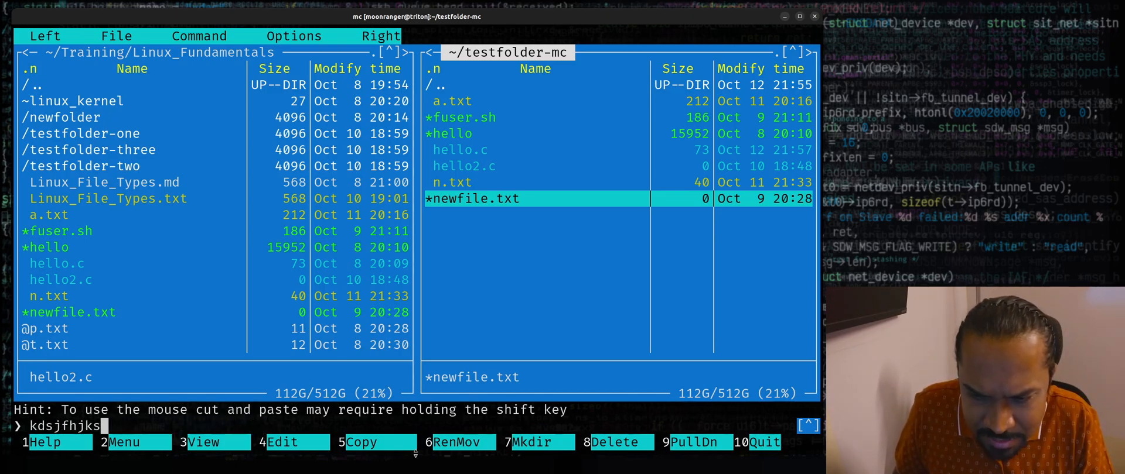
{"action": "type", "text": "ls"}
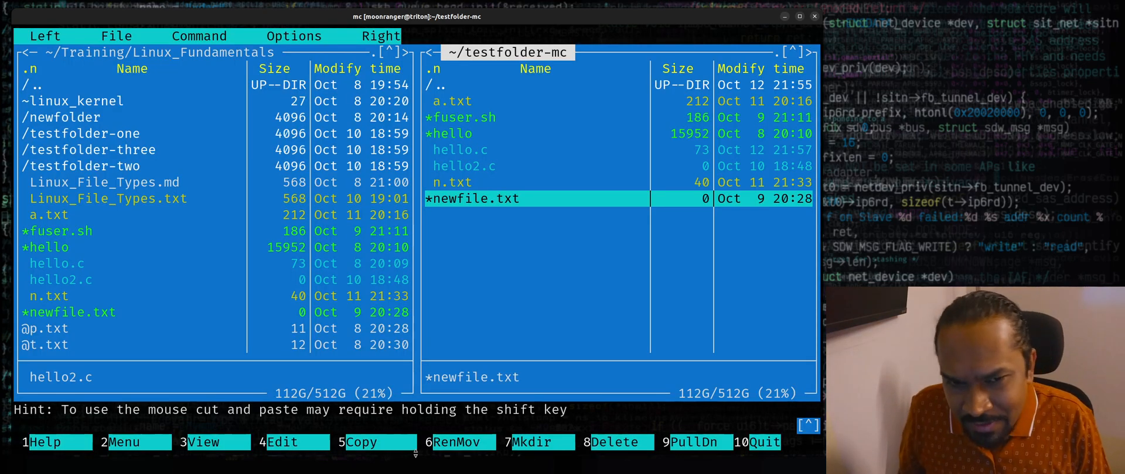
{"action": "left_click", "coordinate": [61, 279]}
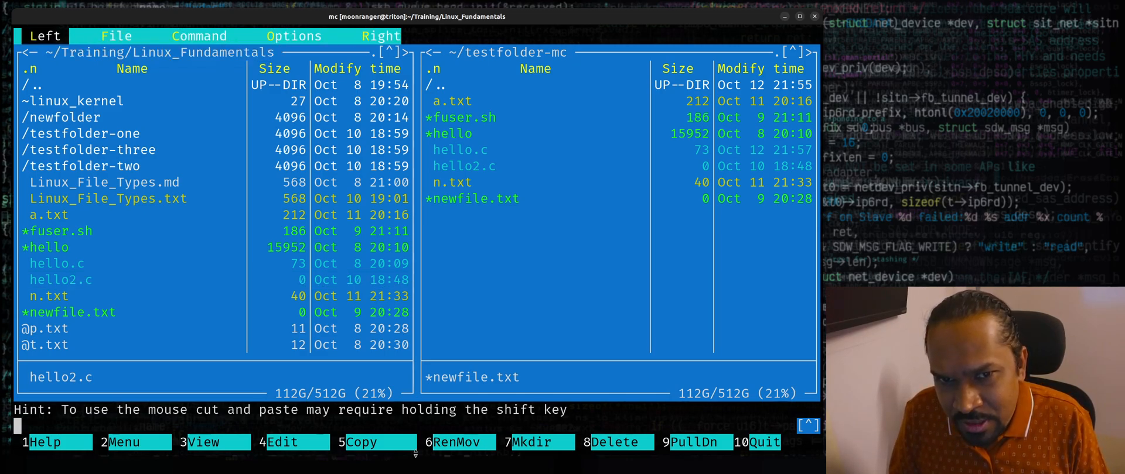
Browse the Left, File and Command pull-down menus
{"action": "left_click", "coordinate": [381, 36]}
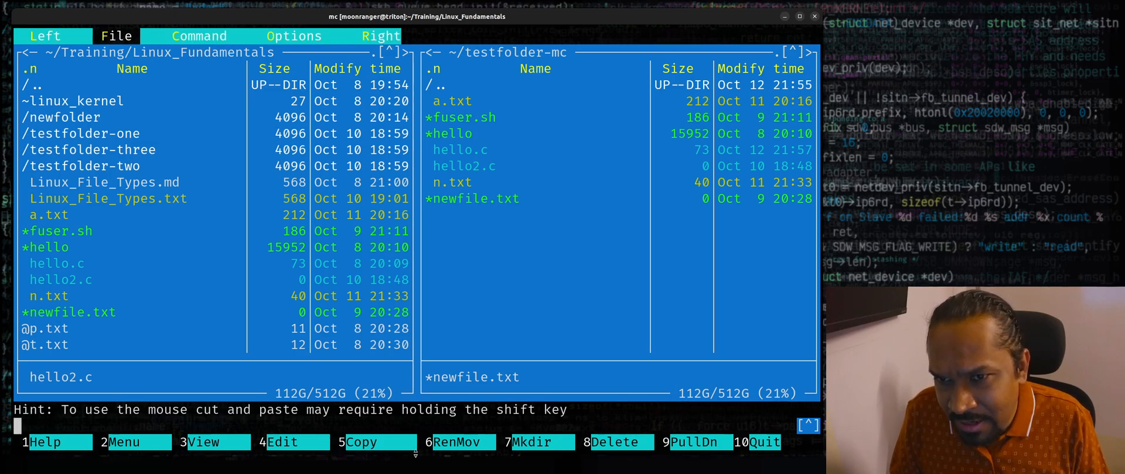
{"action": "left_click", "coordinate": [45, 36]}
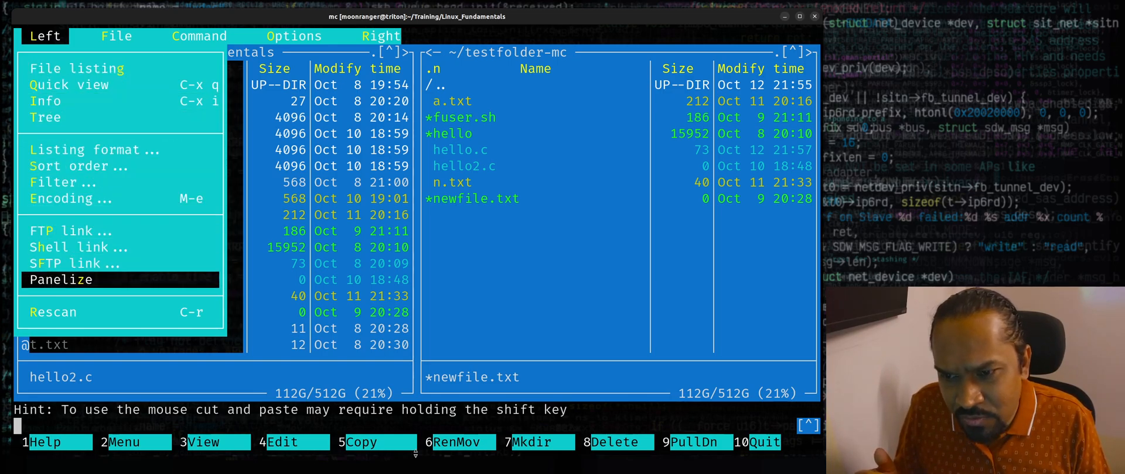
{"action": "left_click", "coordinate": [115, 35]}
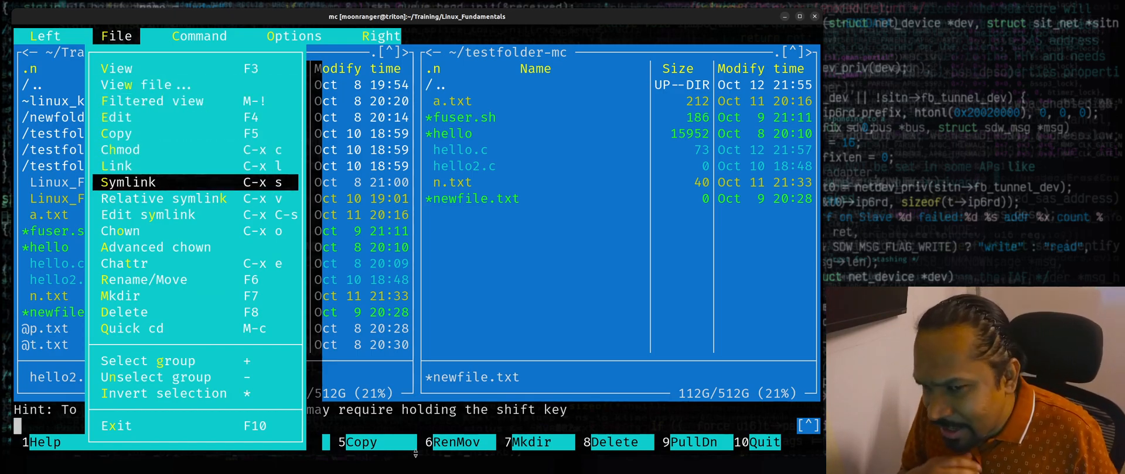
{"action": "mouse_move", "coordinate": [124, 264]}
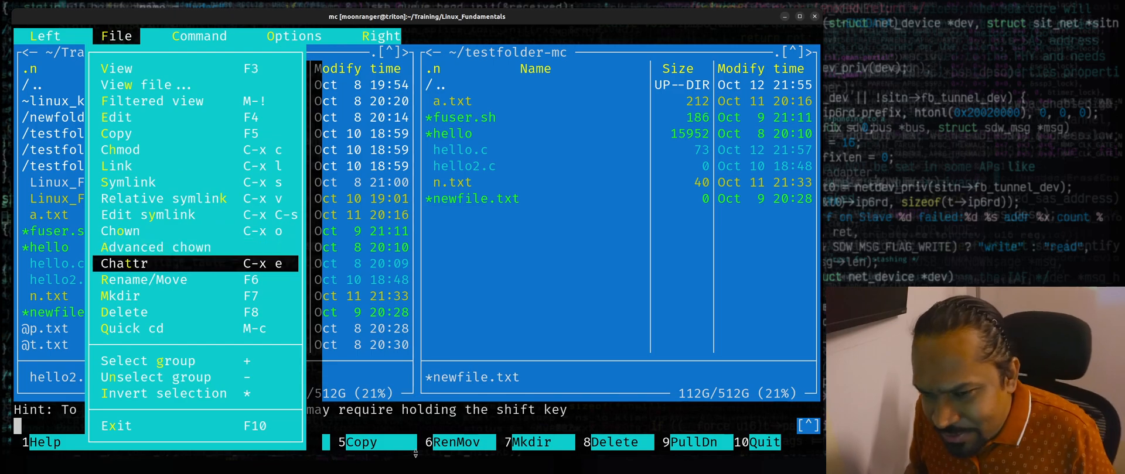
{"action": "mouse_move", "coordinate": [116, 68]}
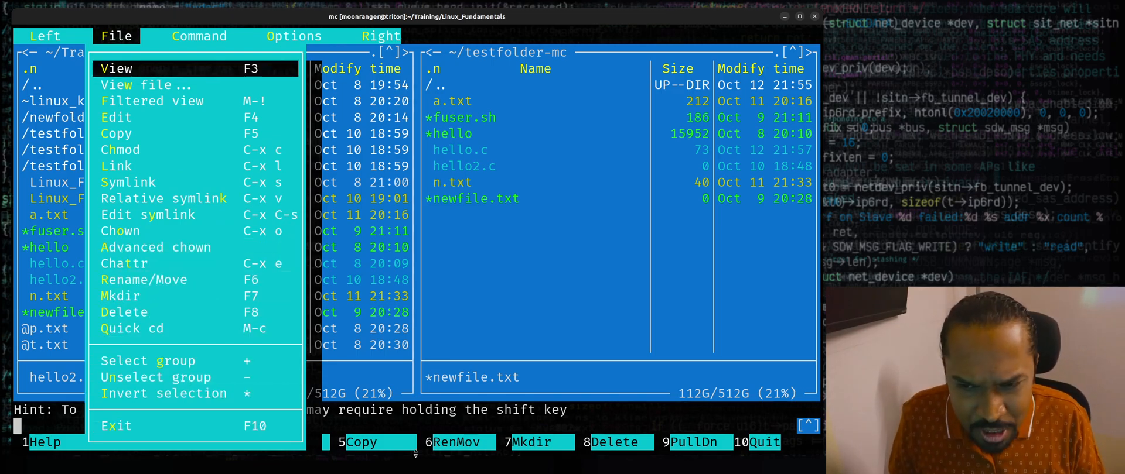
{"action": "mouse_move", "coordinate": [116, 134]}
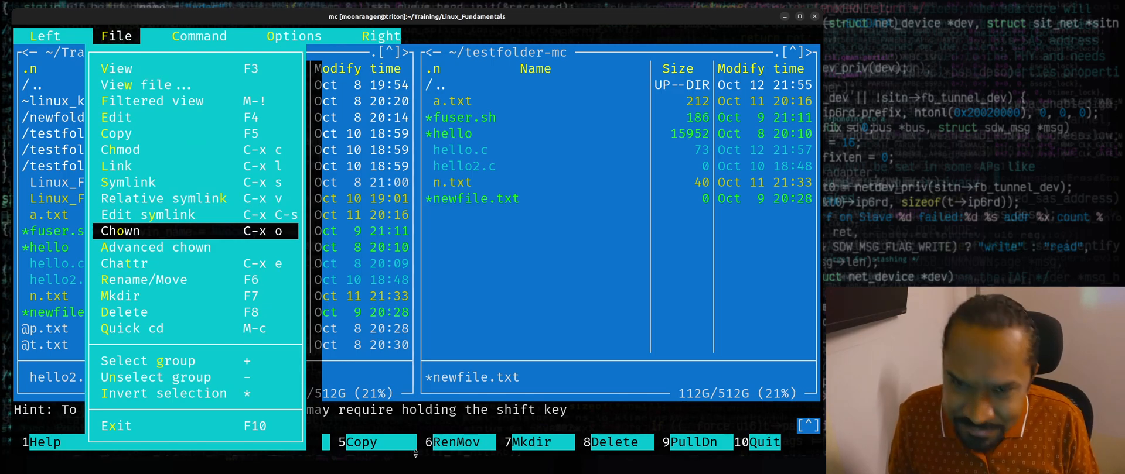
{"action": "left_click", "coordinate": [199, 36]}
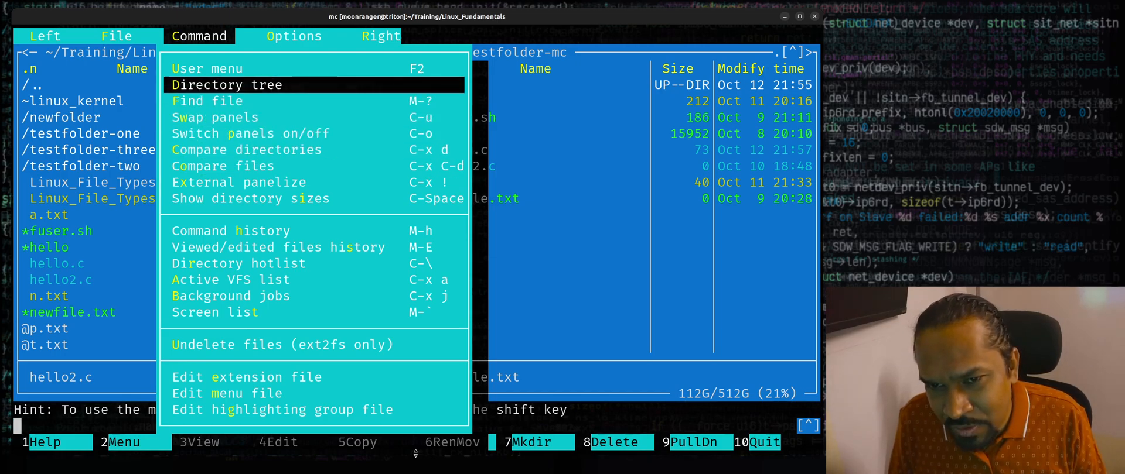
Browse the user menu to the compile and link entry, close it, and move through Linux_Fundamentals
{"action": "left_click", "coordinate": [208, 68]}
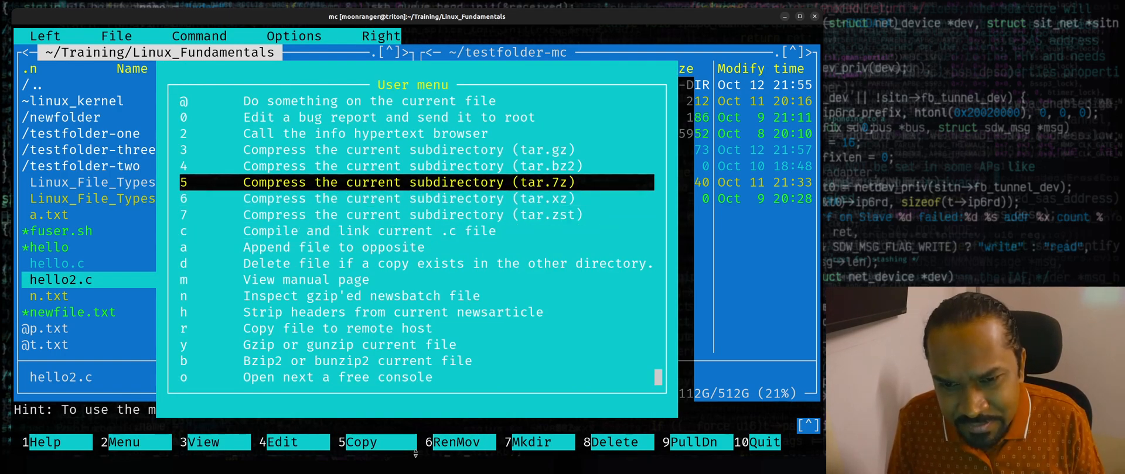
{"action": "key", "text": "Down"}
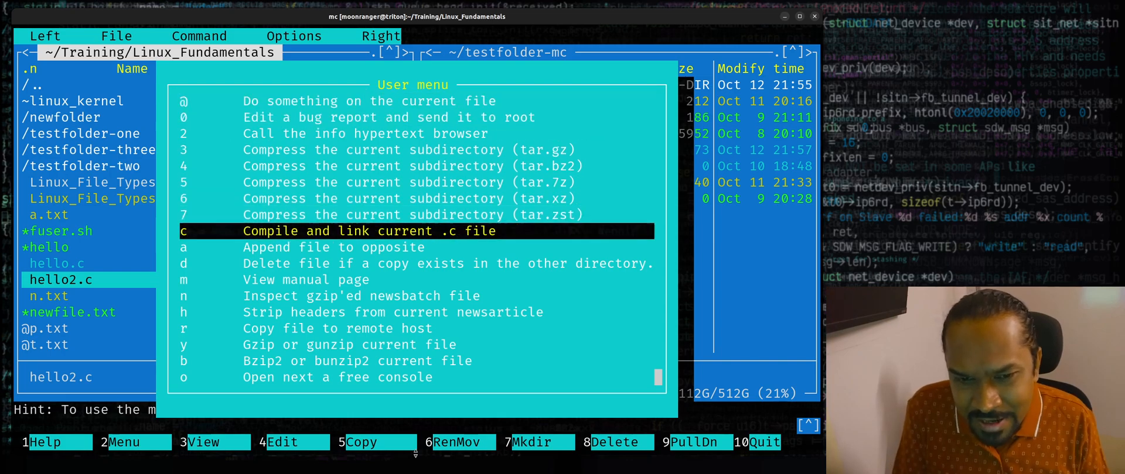
{"action": "key", "text": "Escape"}
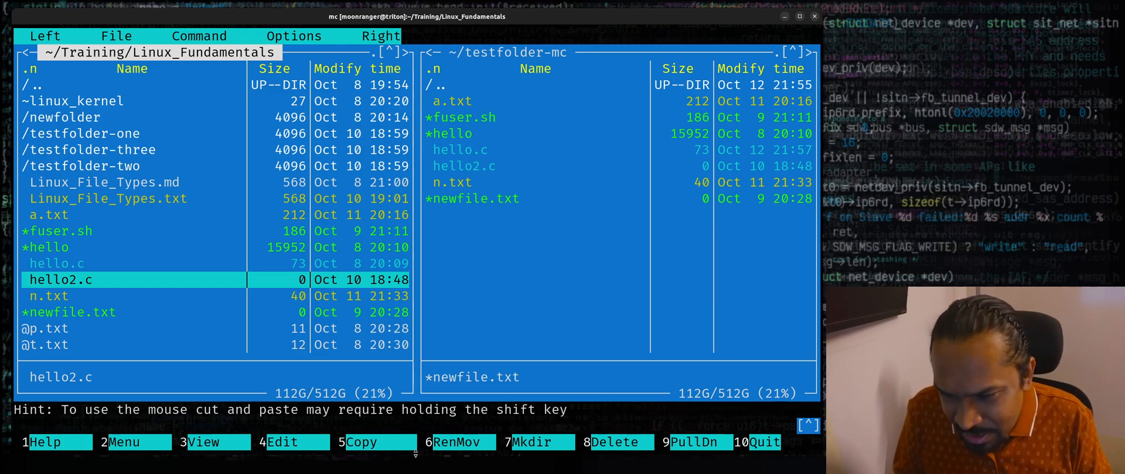
{"action": "key", "text": "Up"}
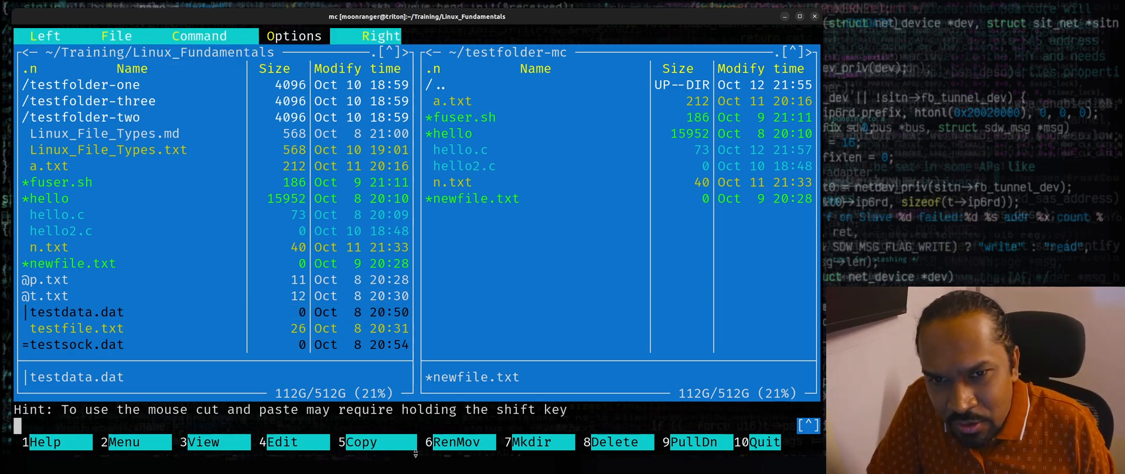
Choose Shell link... from the Right menu to open the Shell link to machine dialog
{"action": "left_click", "coordinate": [116, 36]}
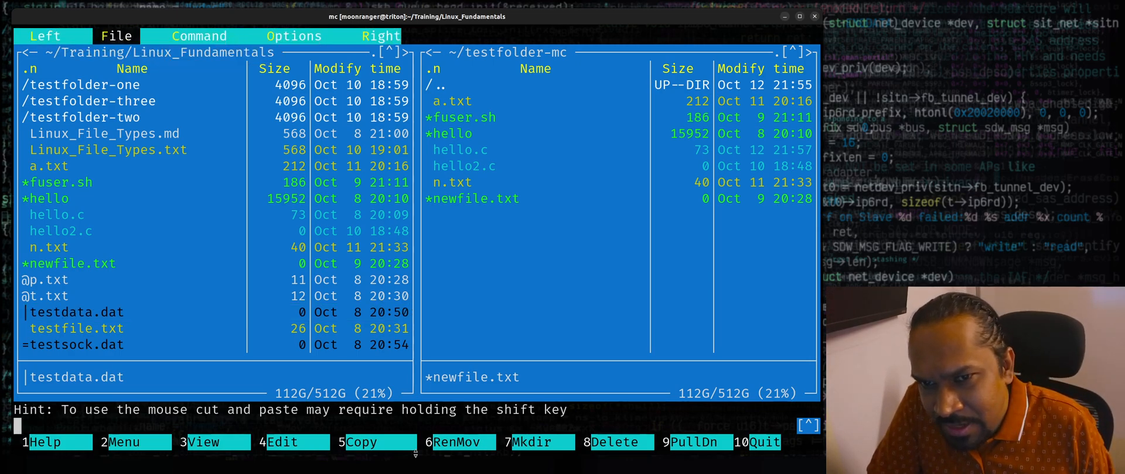
{"action": "left_click", "coordinate": [381, 36]}
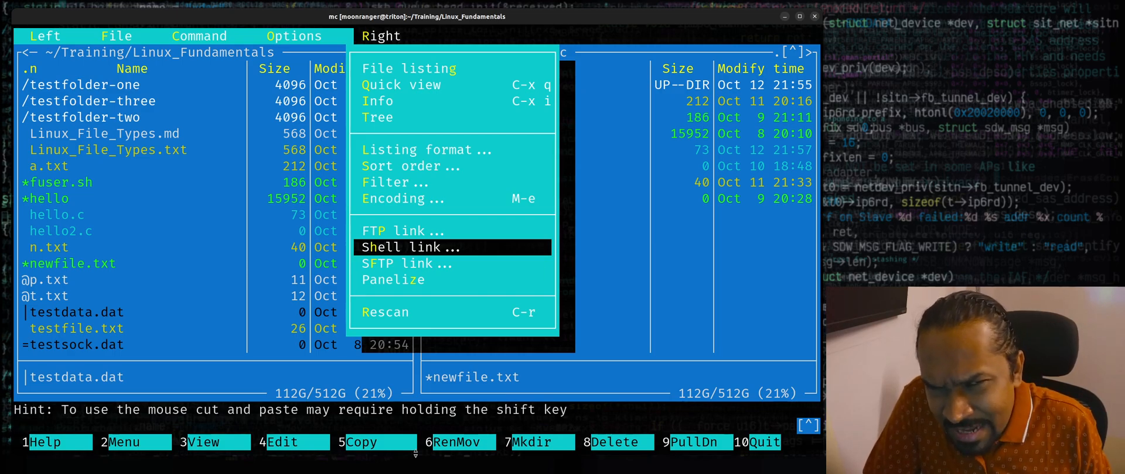
{"action": "left_click", "coordinate": [409, 247]}
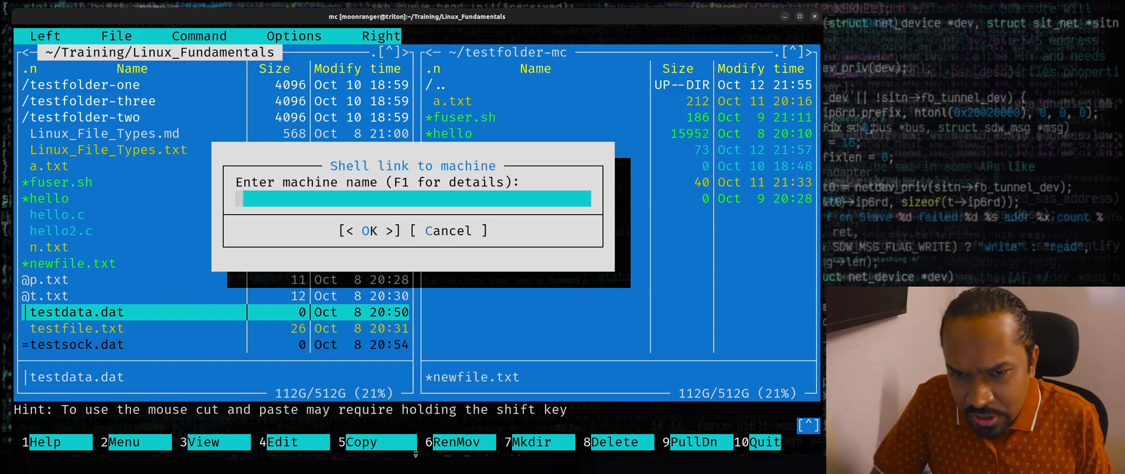
{"action": "key", "text": "f1"}
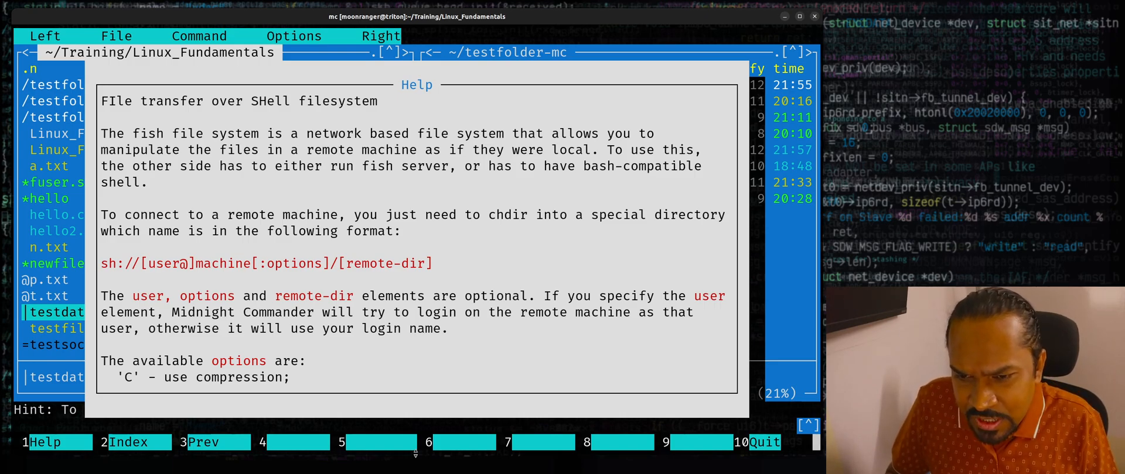
{"action": "scroll", "scroll_direction": "down", "scroll_amount": 3}
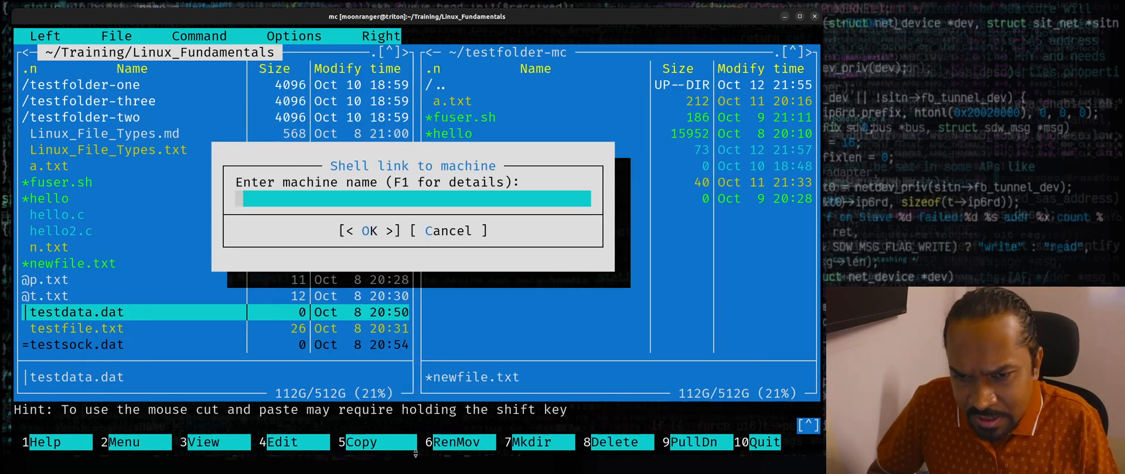
{"action": "type", "text": "sh://"}
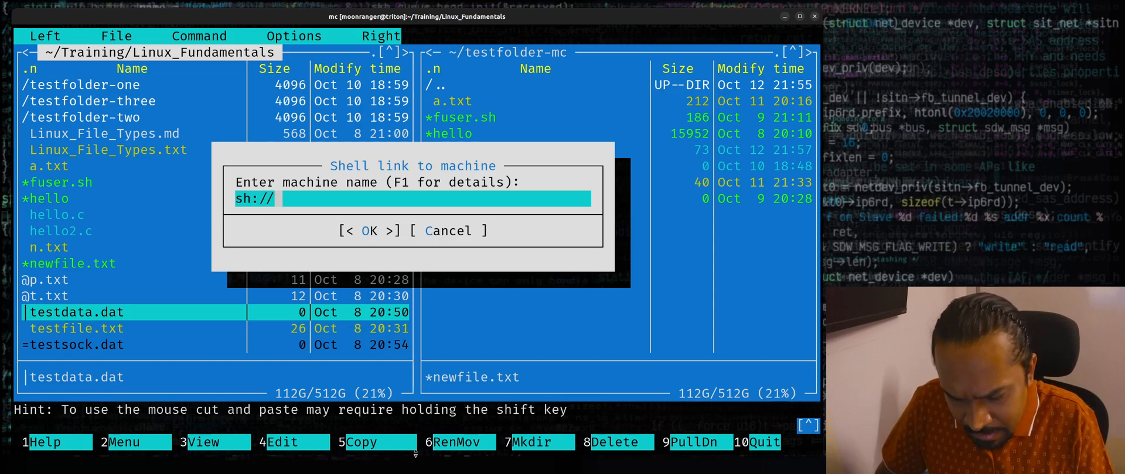
{"action": "type", "text": "cha"}
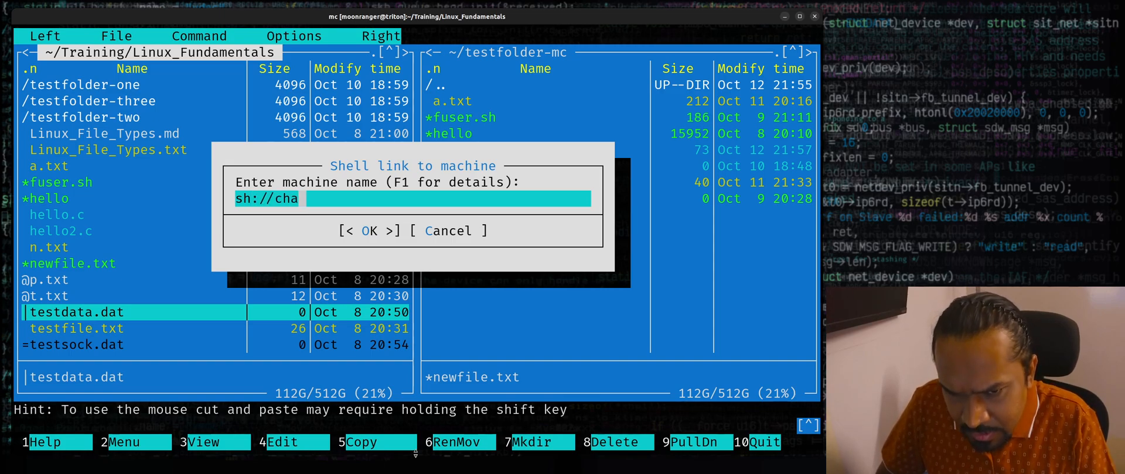
{"action": "type", "text": "ndra@192.1"}
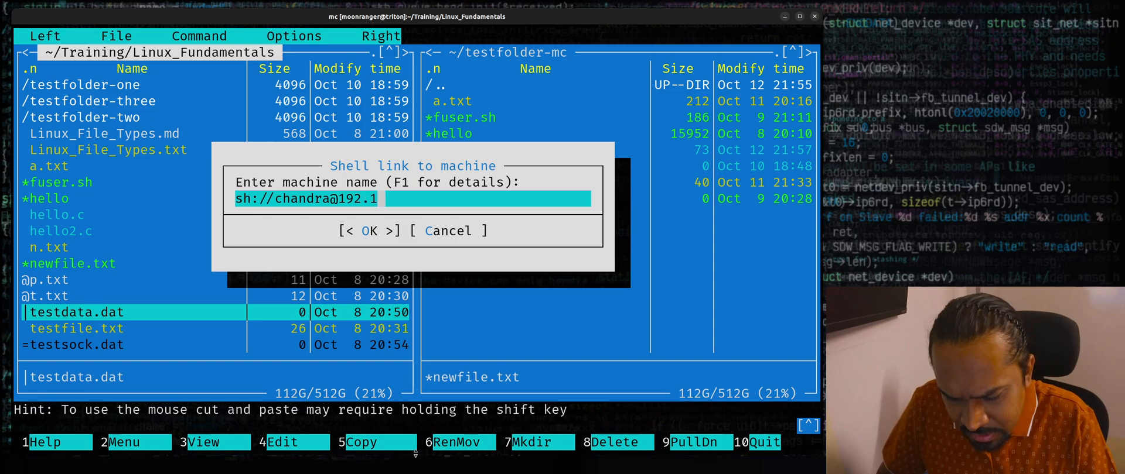
{"action": "type", "text": "68.1."}
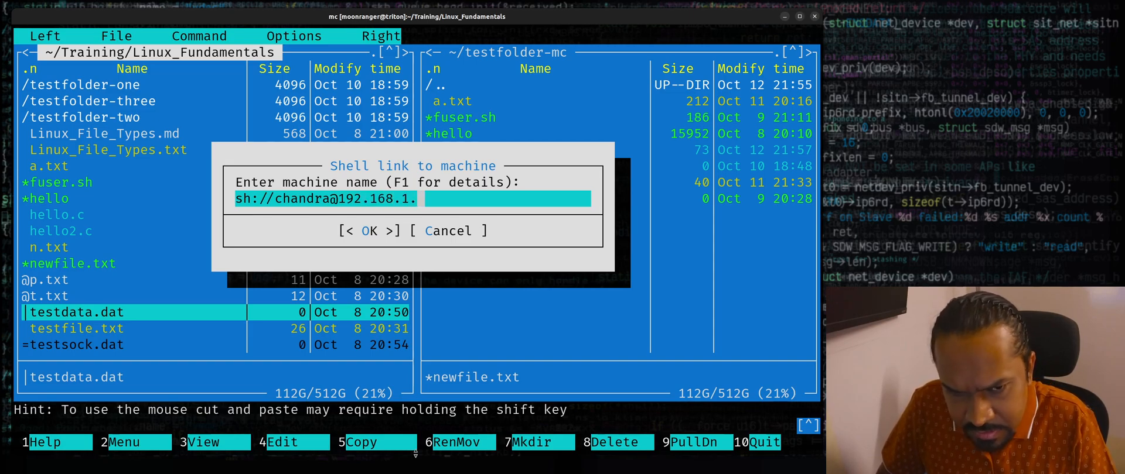
{"action": "type", "text": "7:~"}
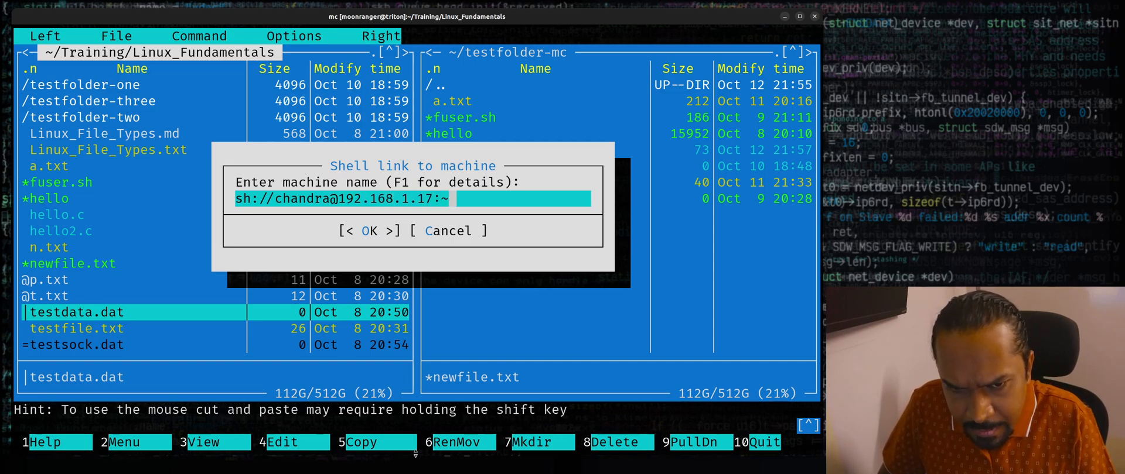
{"action": "left_click", "coordinate": [371, 230]}
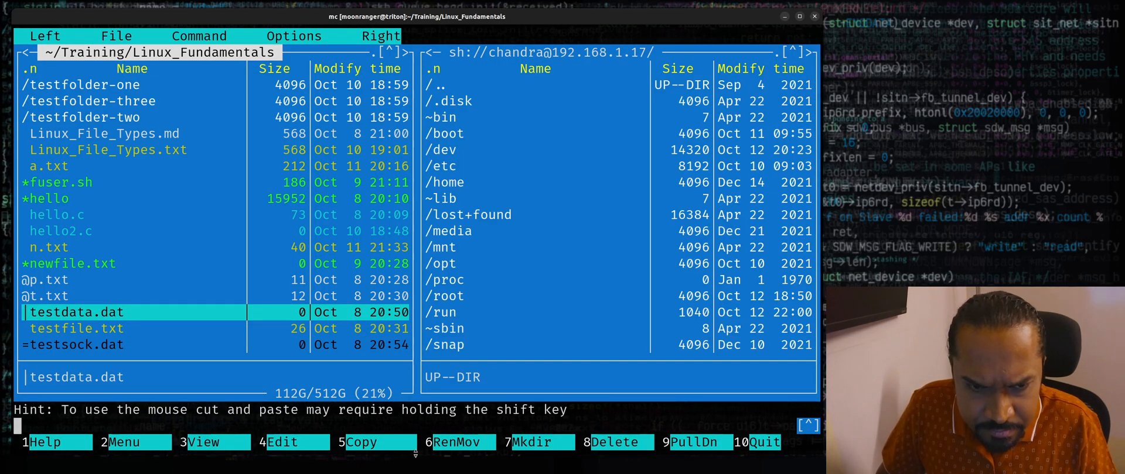
{"action": "left_click", "coordinate": [534, 166]}
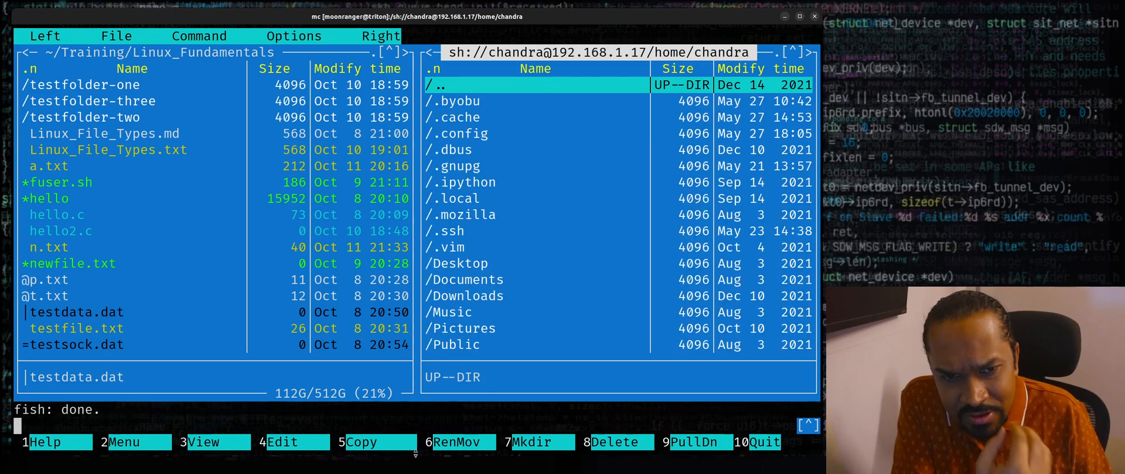
{"action": "scroll", "scroll_direction": "down", "scroll_amount": 3}
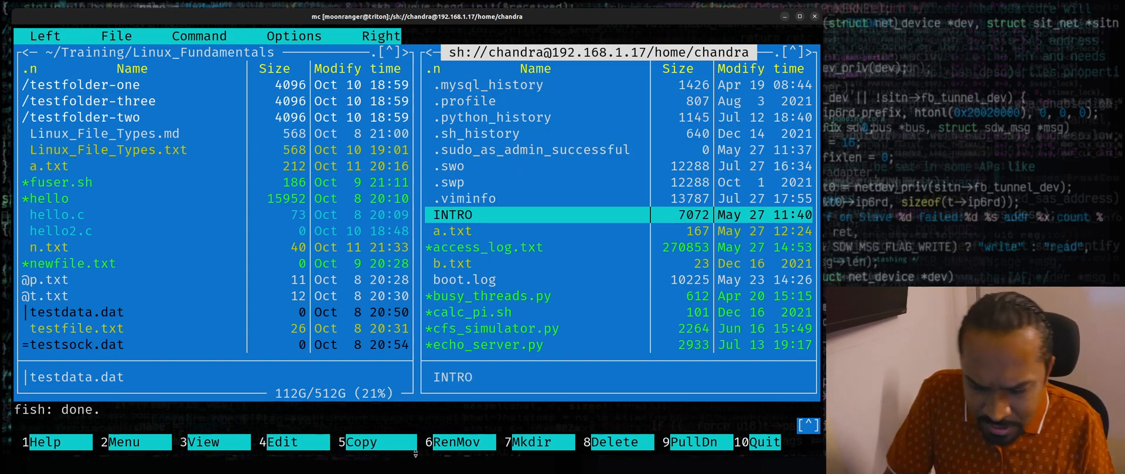
Copy INTRO into Linux_Fundamentals and Linux_File_Types.txt to the remote home
{"action": "left_click", "coordinate": [361, 441]}
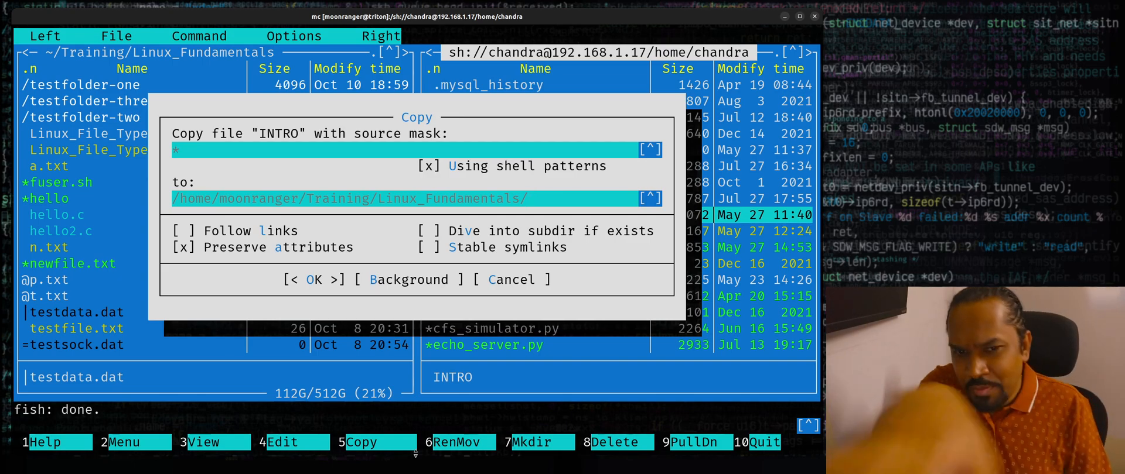
{"action": "left_click", "coordinate": [313, 279]}
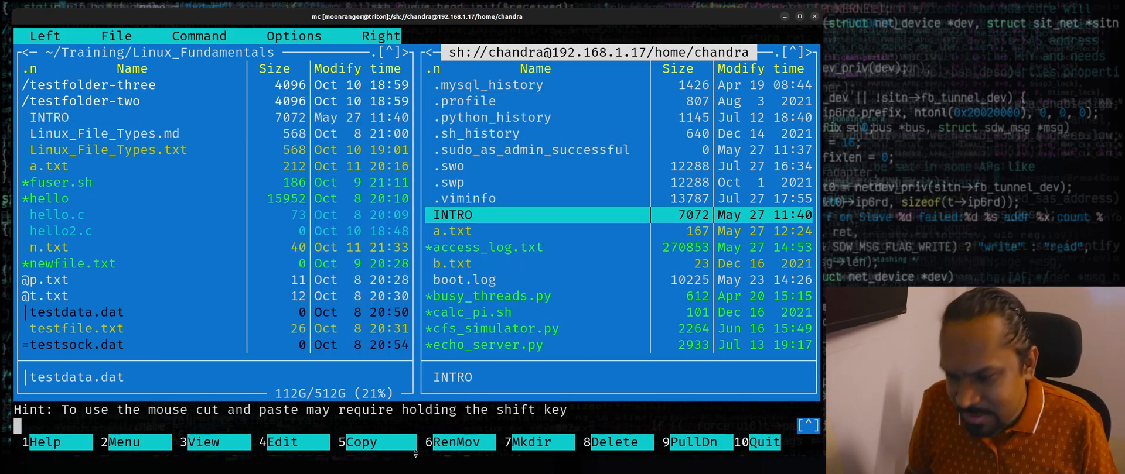
{"action": "left_click", "coordinate": [108, 134]}
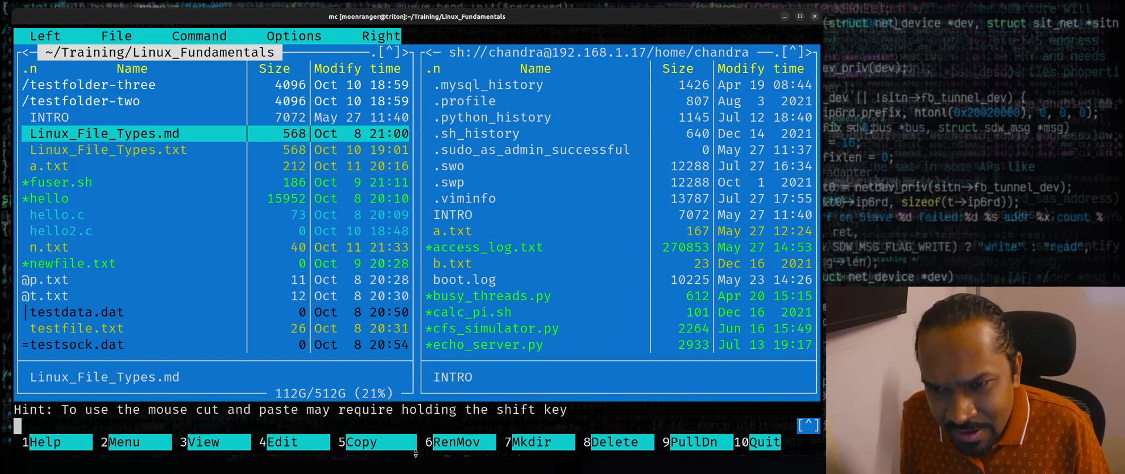
{"action": "key", "text": "Down"}
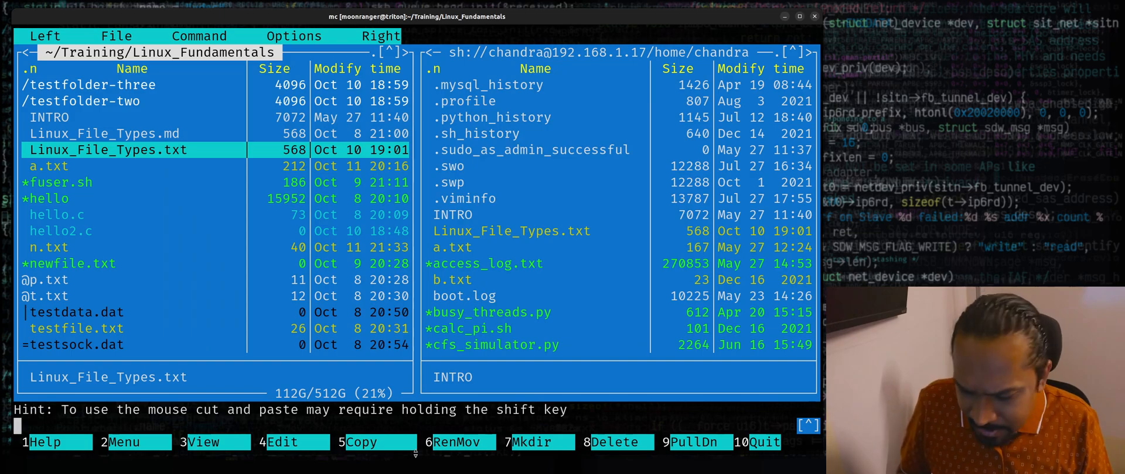
{"action": "left_click", "coordinate": [512, 231]}
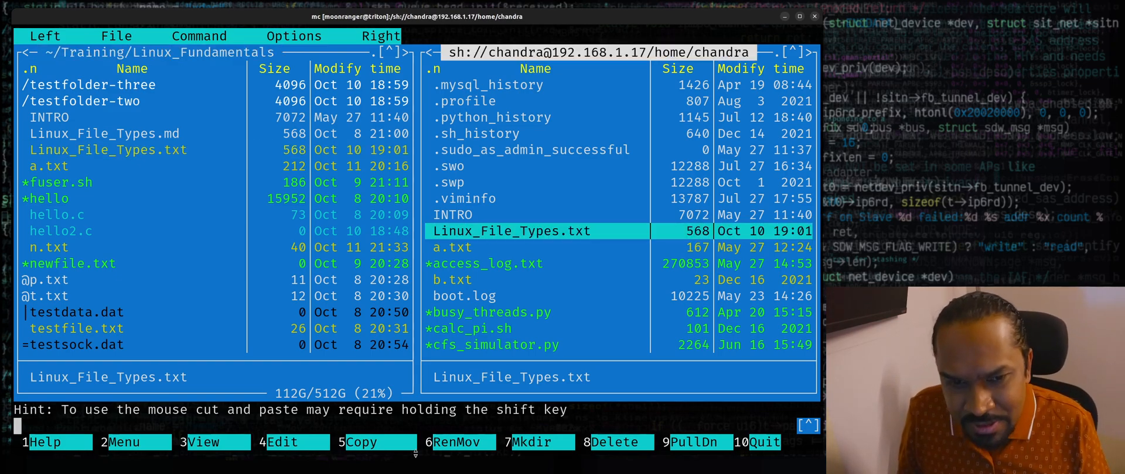
{"action": "scroll", "scroll_direction": "down", "scroll_amount": 3}
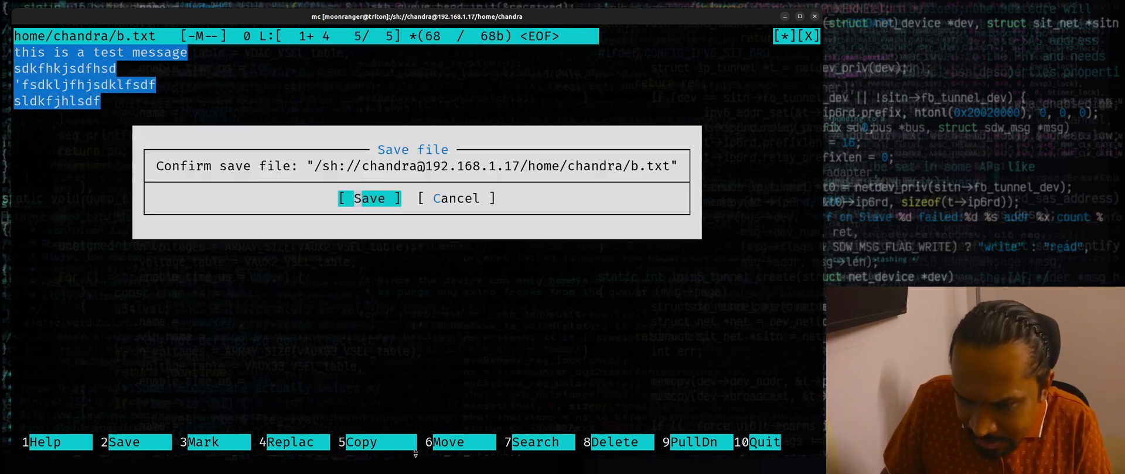
Confirm saving the remote b.txt in the editor's save dialog
{"action": "left_click", "coordinate": [369, 199]}
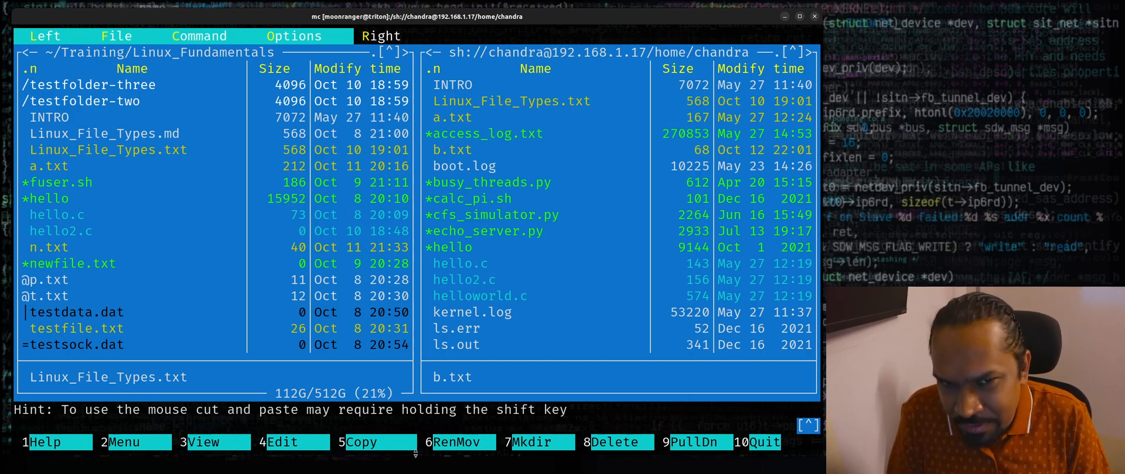
Select the nicedark skin in Options > Appearance and apply it
{"action": "left_click", "coordinate": [381, 36]}
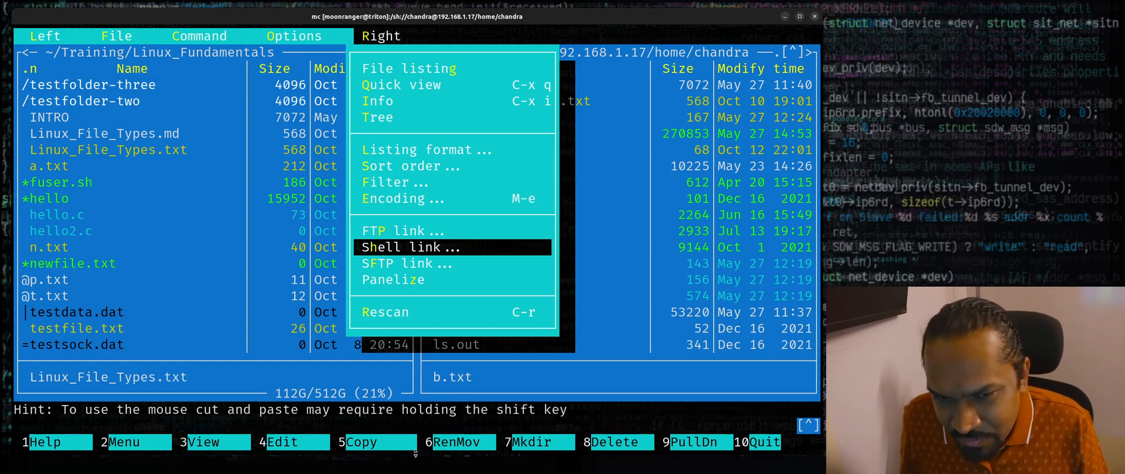
{"action": "left_click", "coordinate": [293, 36]}
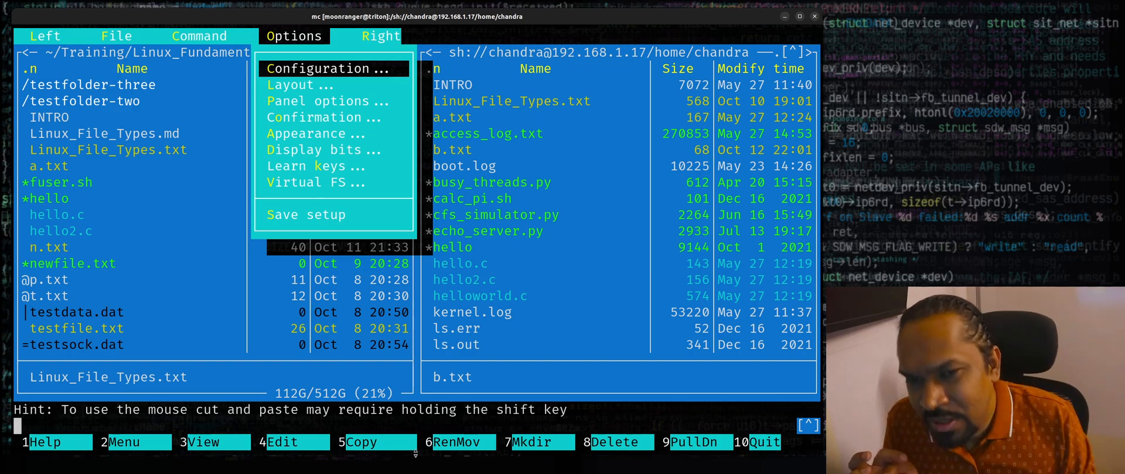
{"action": "mouse_move", "coordinate": [317, 133]}
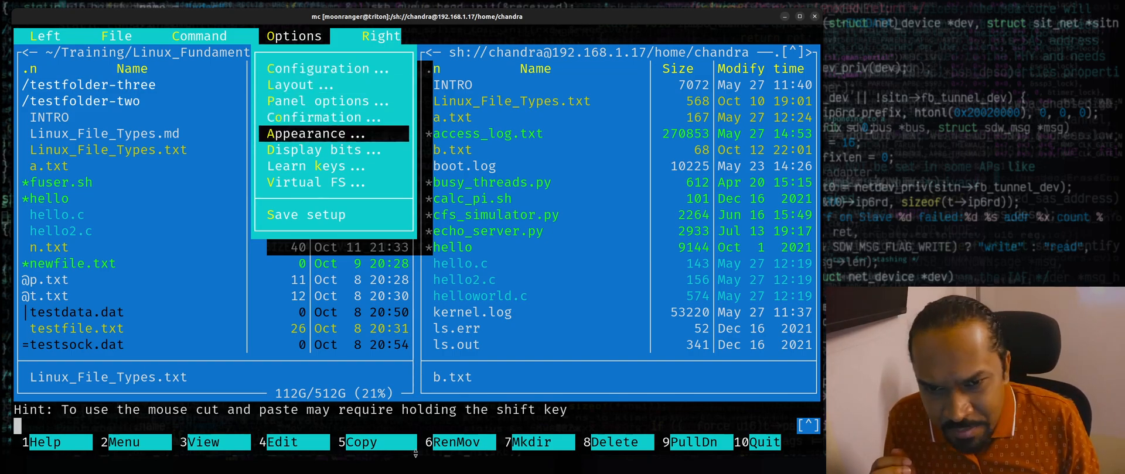
{"action": "left_click", "coordinate": [309, 133]}
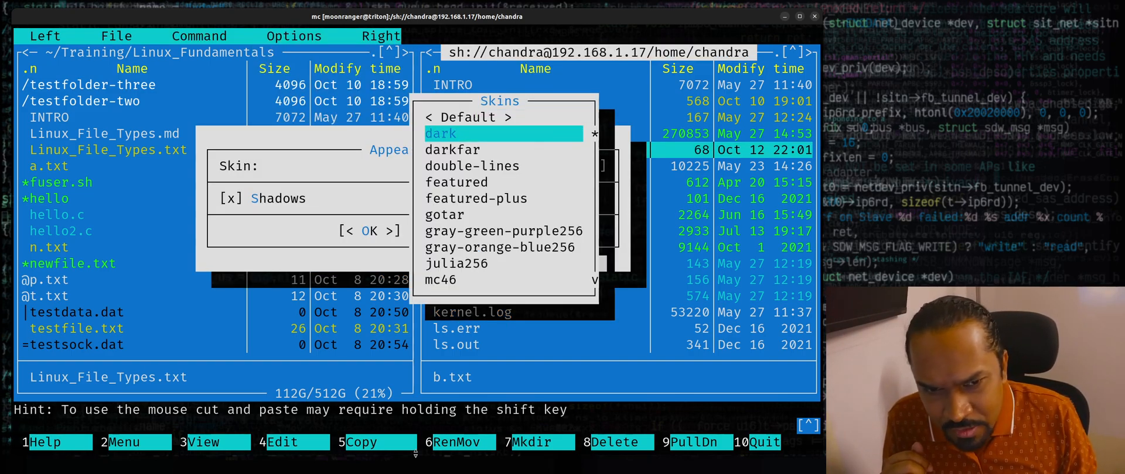
{"action": "scroll", "scroll_direction": "down", "scroll_amount": 3}
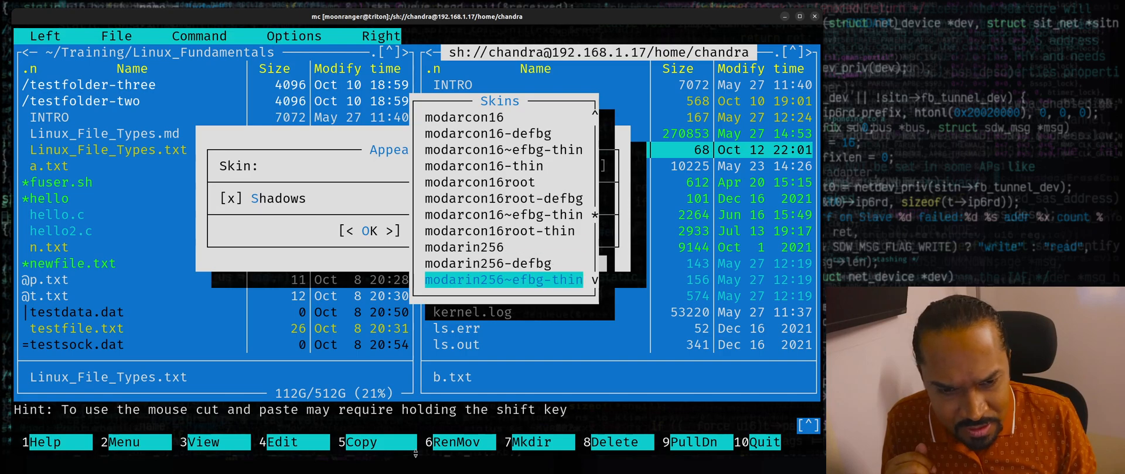
{"action": "scroll", "scroll_direction": "down", "scroll_amount": 3}
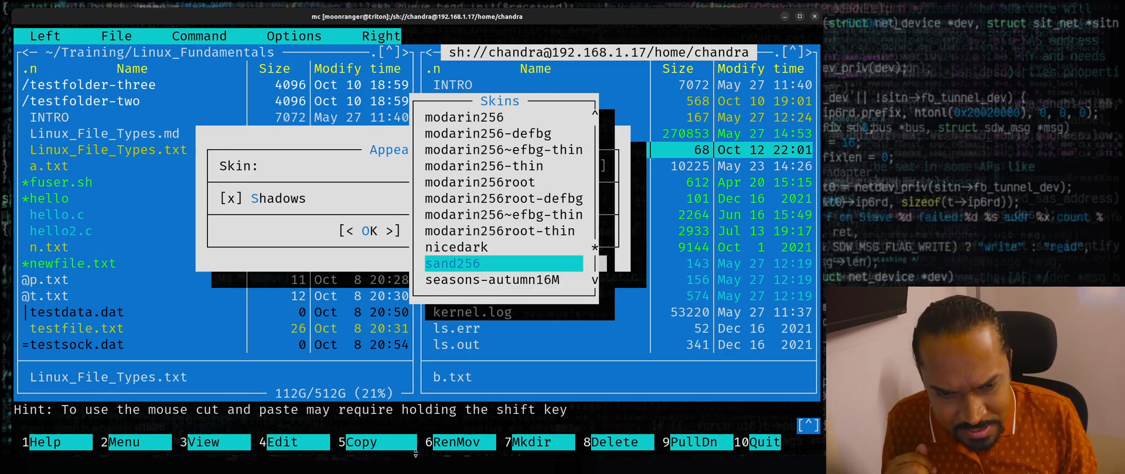
{"action": "left_click", "coordinate": [451, 246]}
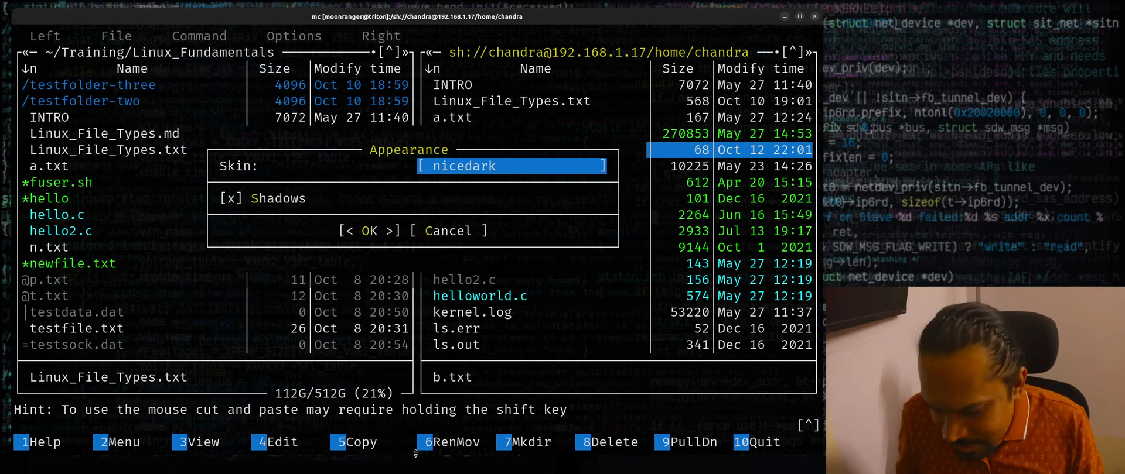
{"action": "left_click", "coordinate": [370, 231]}
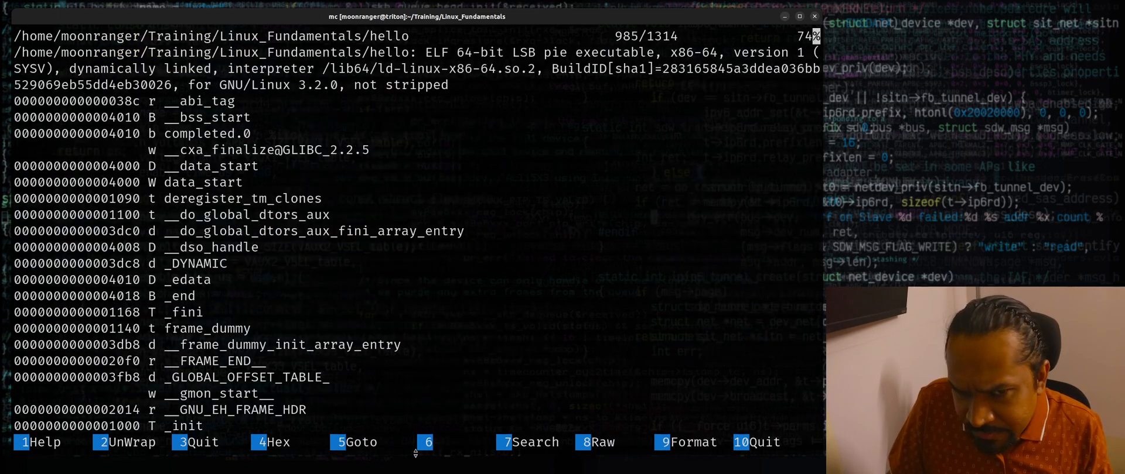
Scroll through the hello executable's contents in the viewer
{"action": "scroll", "scroll_direction": "down", "scroll_amount": 3}
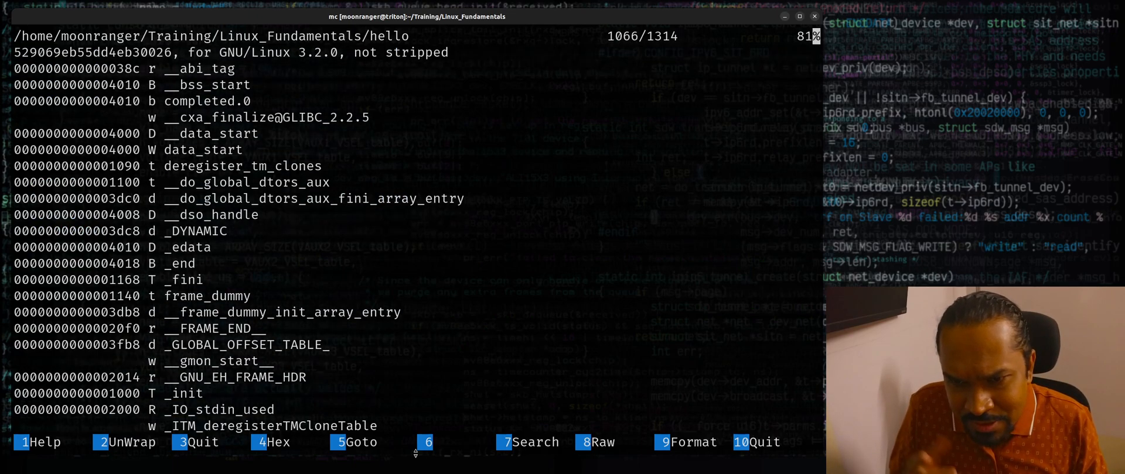
{"action": "scroll", "scroll_direction": "down", "scroll_amount": 3}
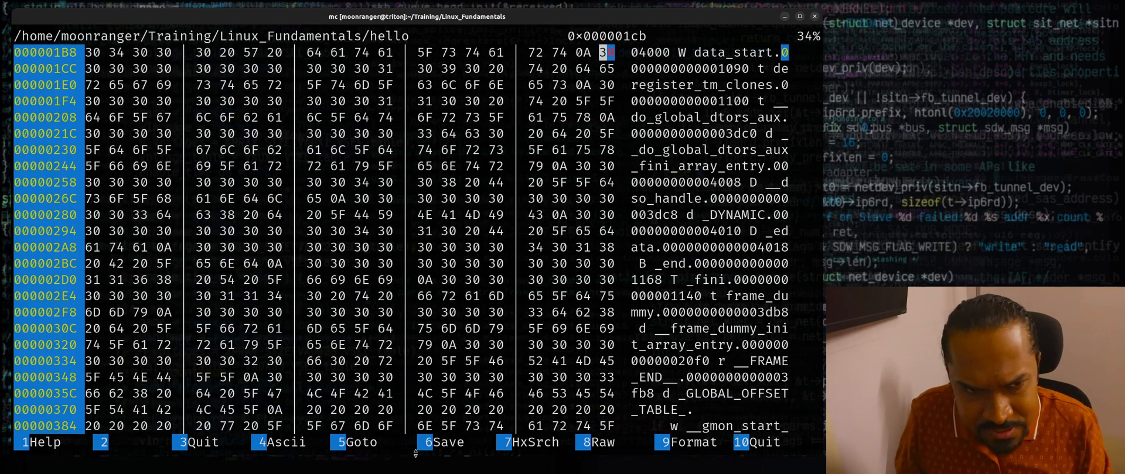
{"action": "scroll", "scroll_direction": "down", "scroll_amount": 3}
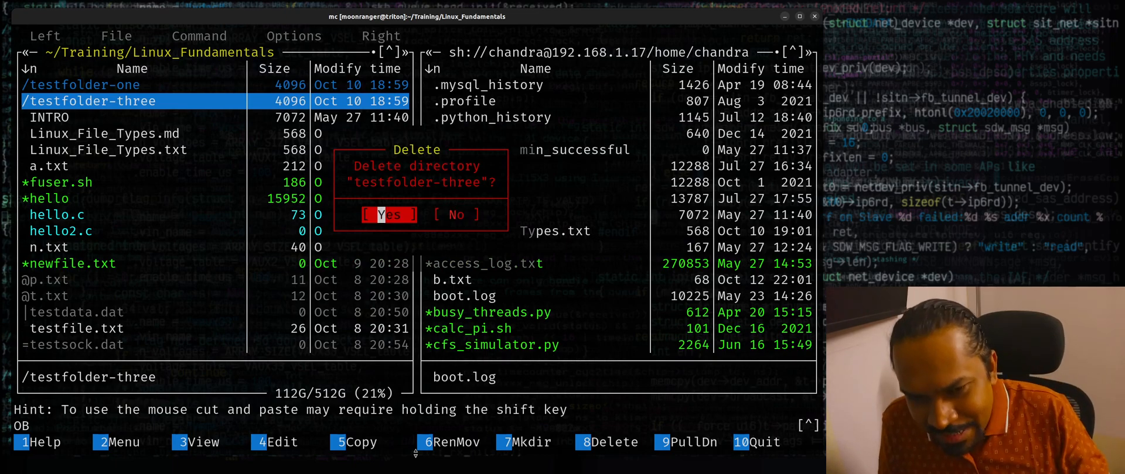
Confirm deleting the testfolder-three directory
{"action": "left_click", "coordinate": [389, 215]}
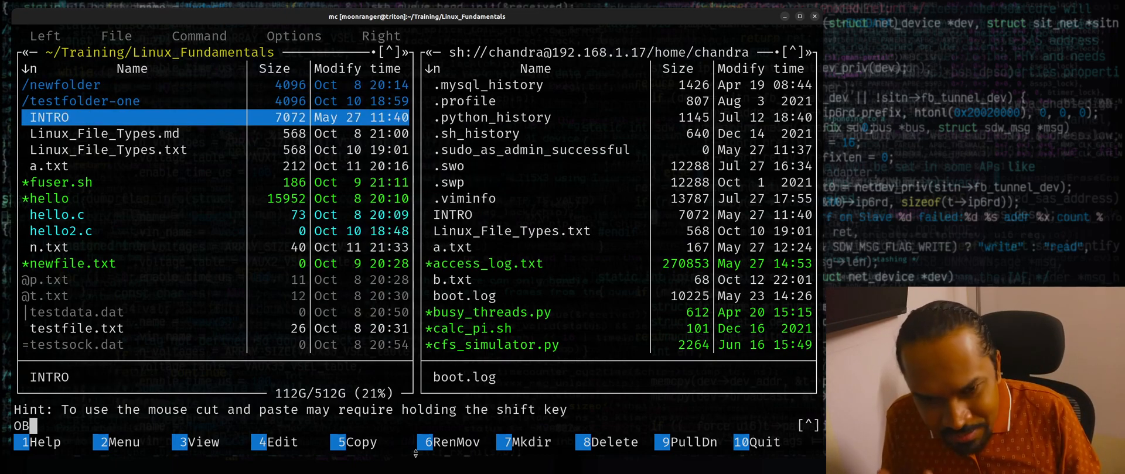